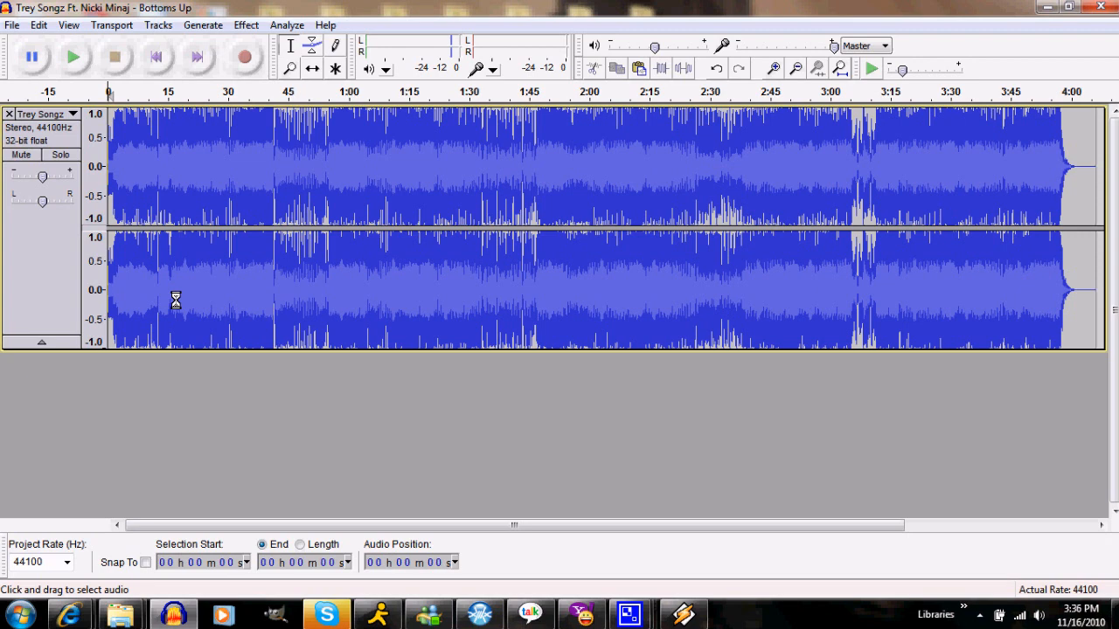
mouse_move(108, 162)
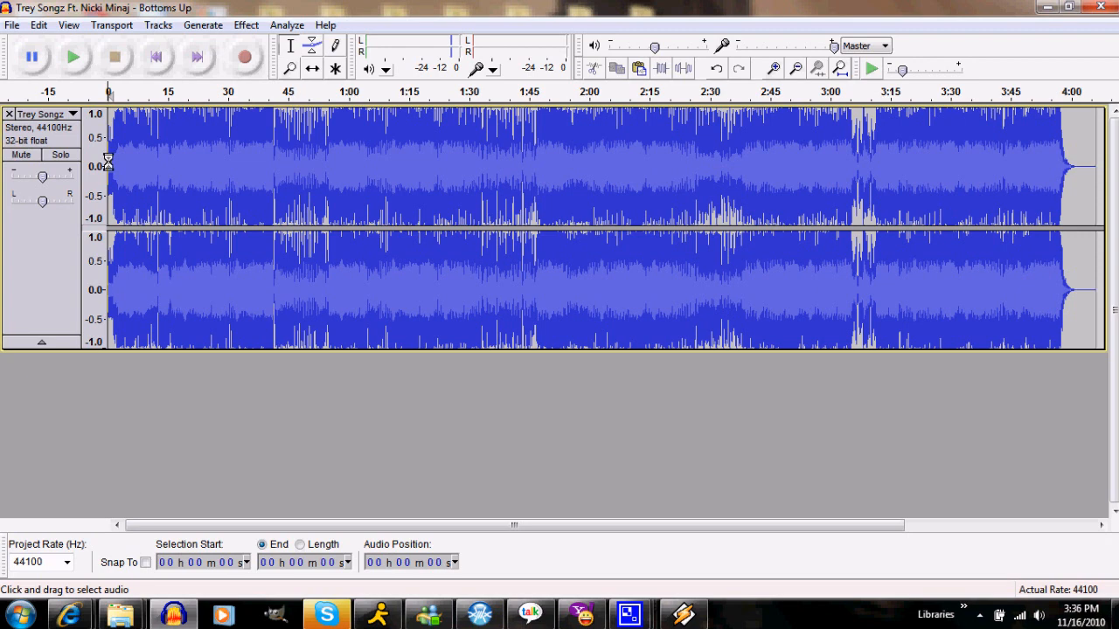
- Zoom in on the song's opening beats, then back out across the waveform
click(68, 25)
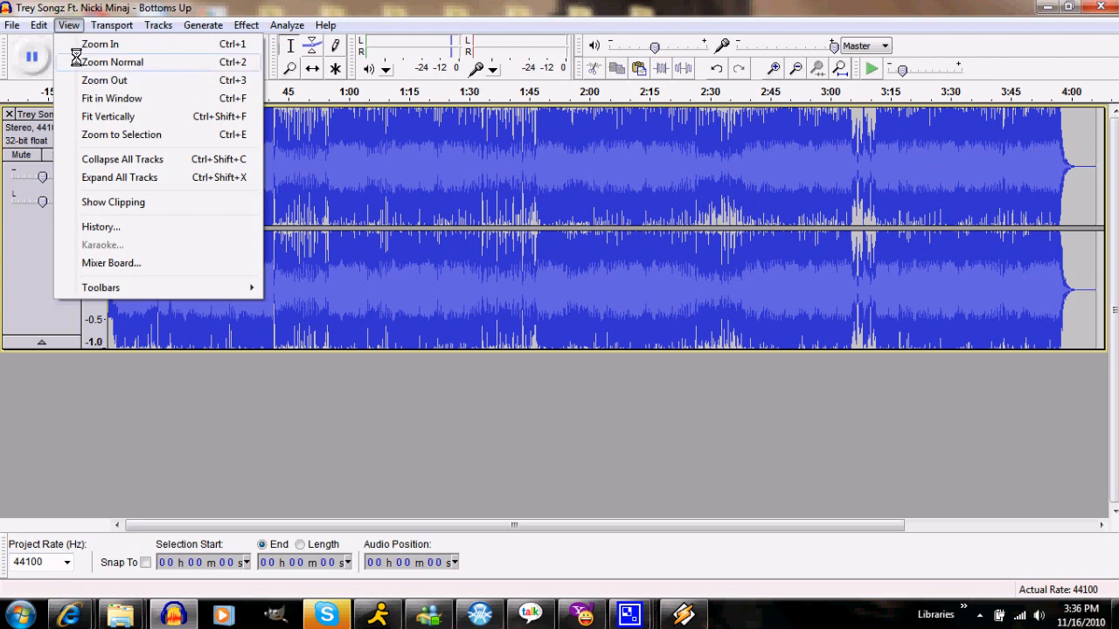
click(112, 98)
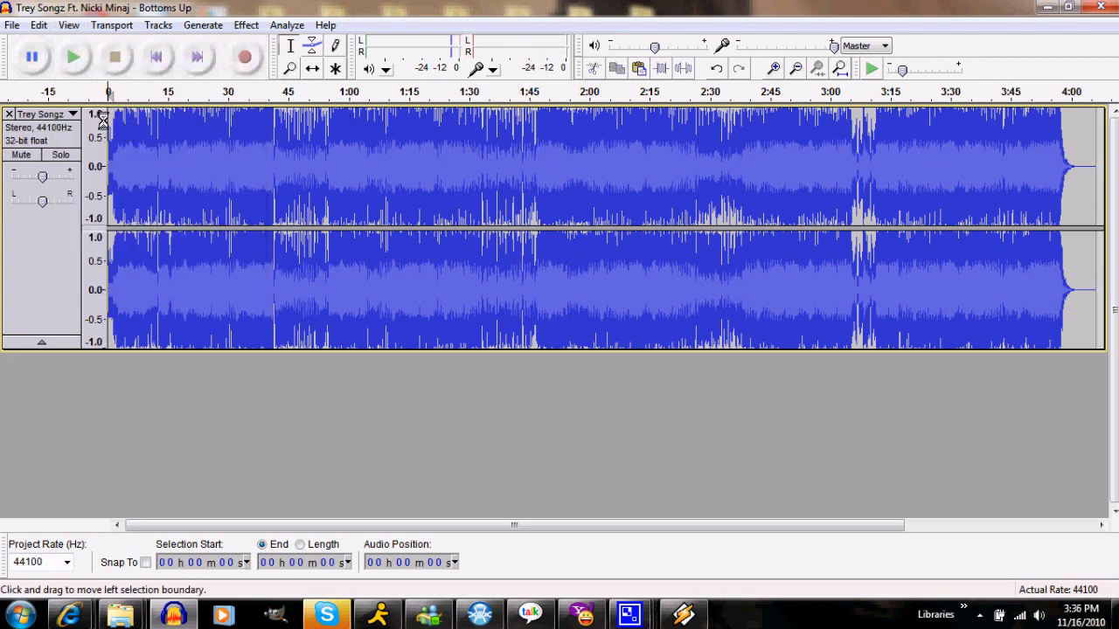
click(773, 66)
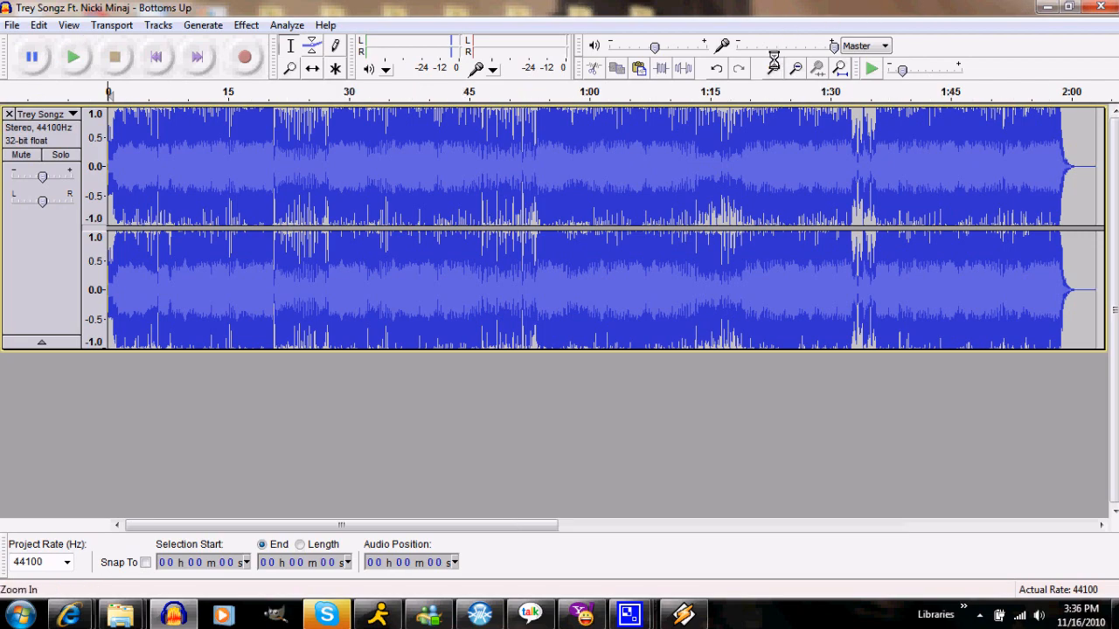
click(794, 68)
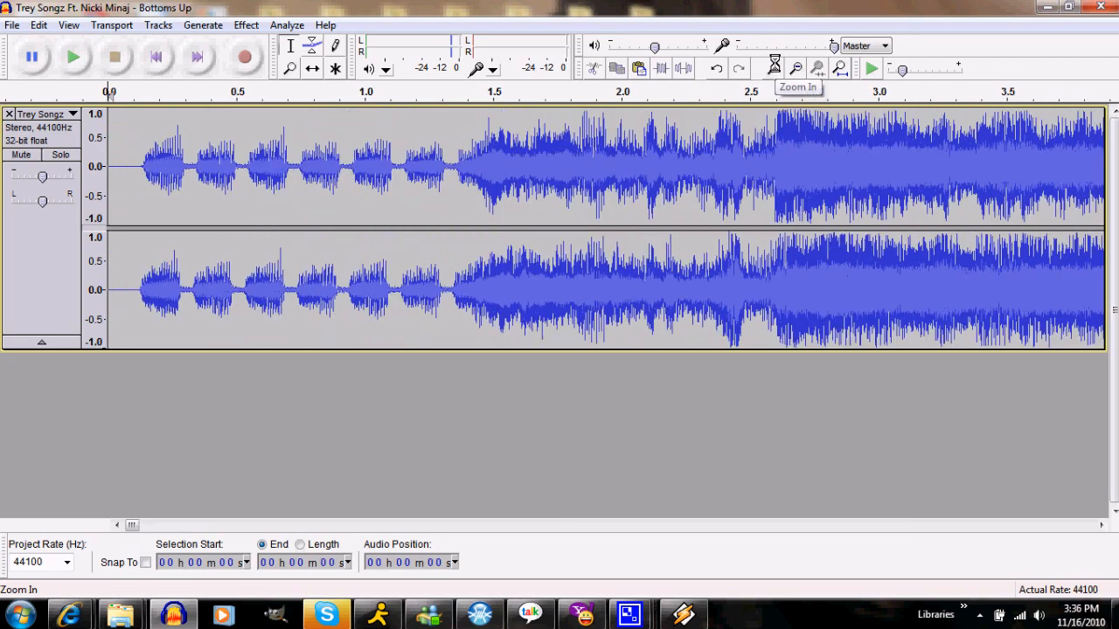
click(772, 68)
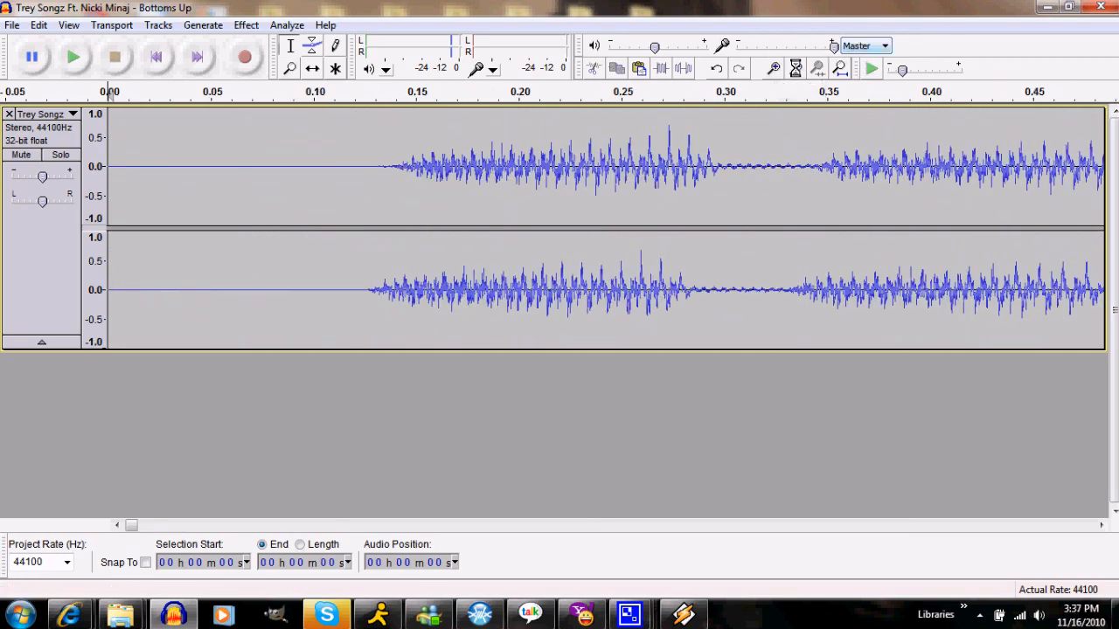
click(794, 68)
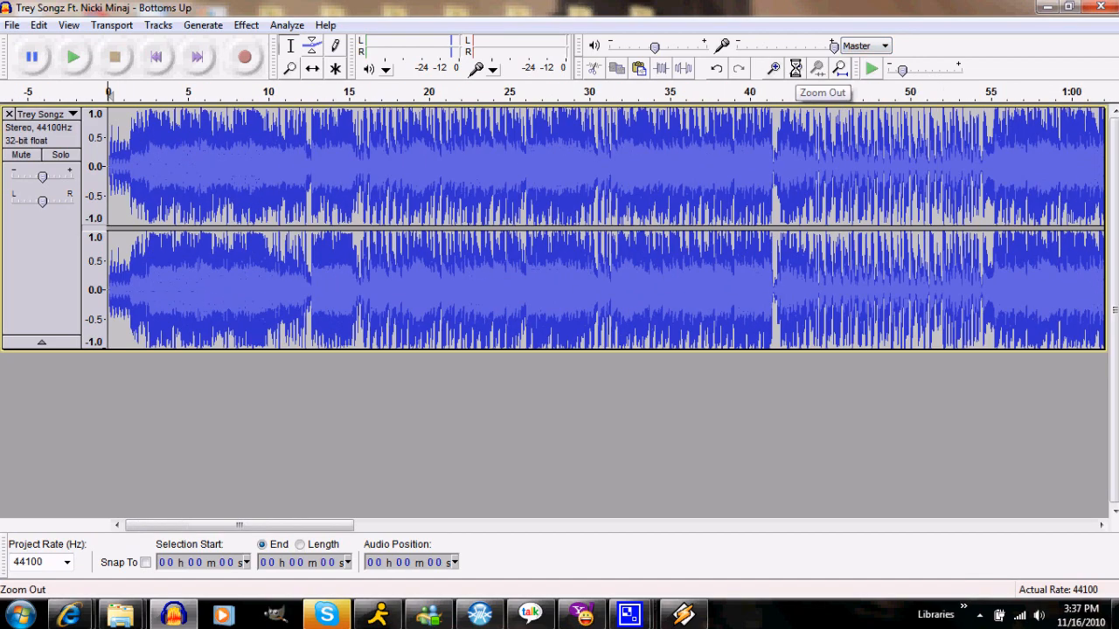
click(794, 68)
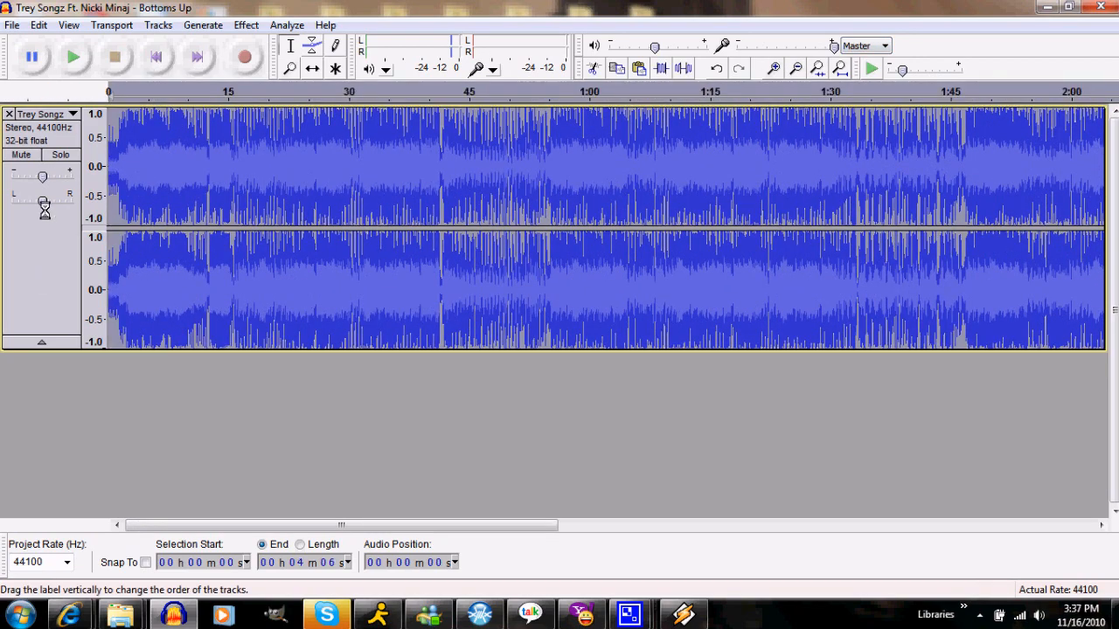
- Turn on Show Clipping and view the whole song with red clipping marks
click(38, 24)
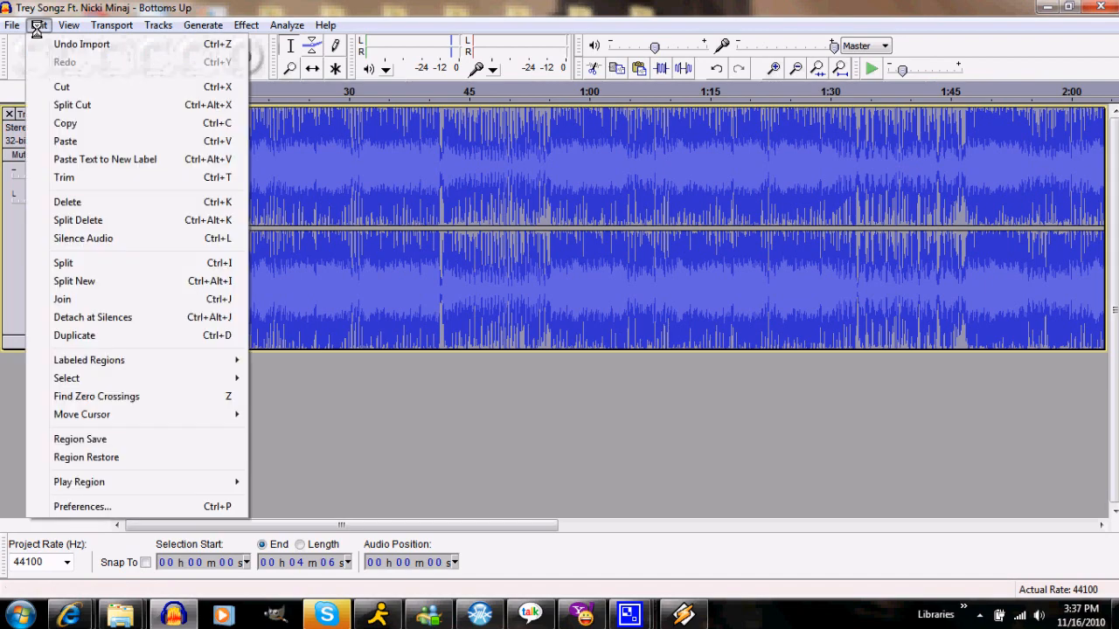
click(69, 24)
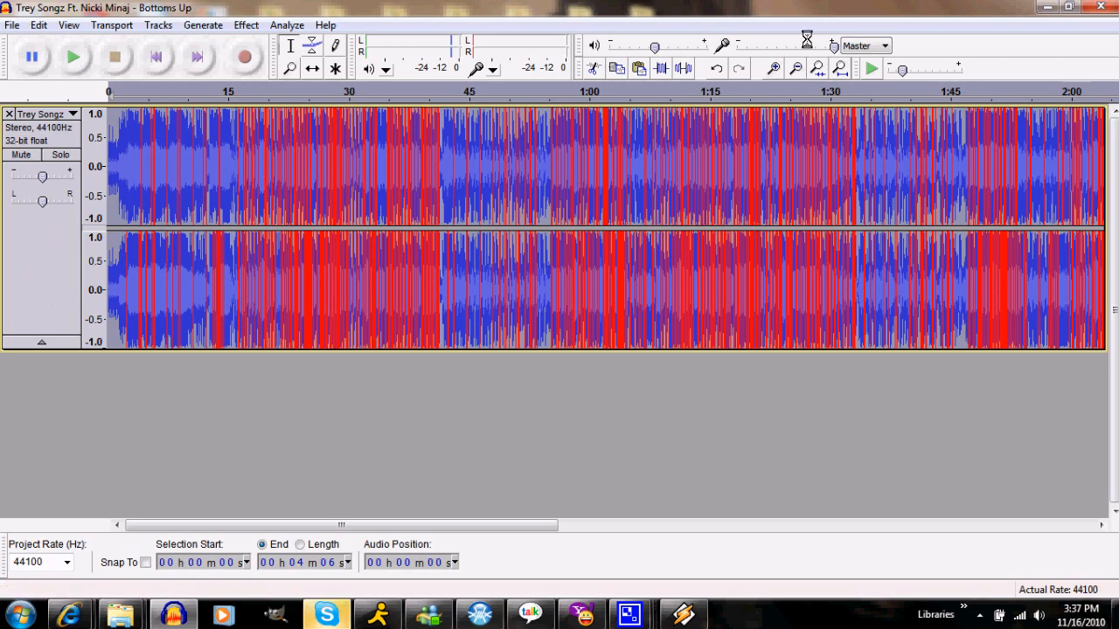
click(793, 68)
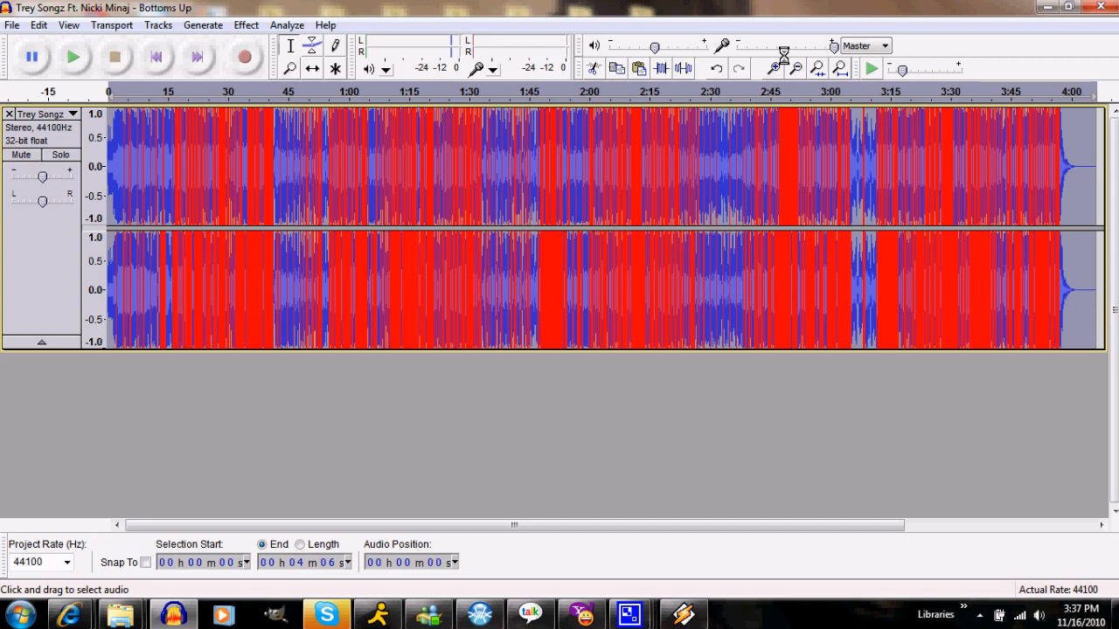
mouse_move(80, 266)
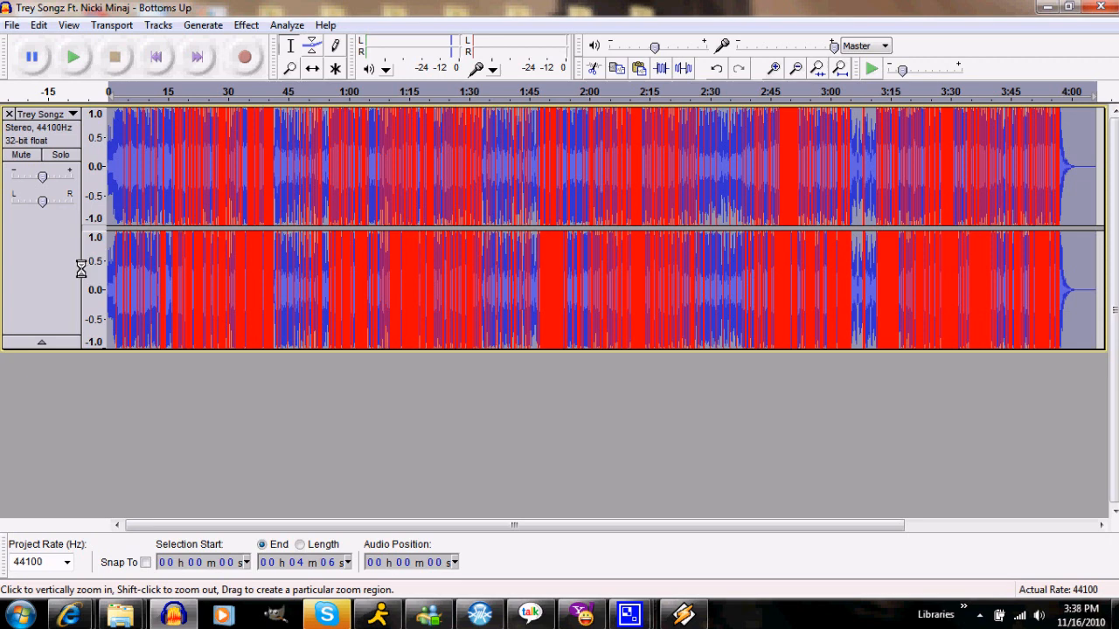
mouse_move(50, 259)
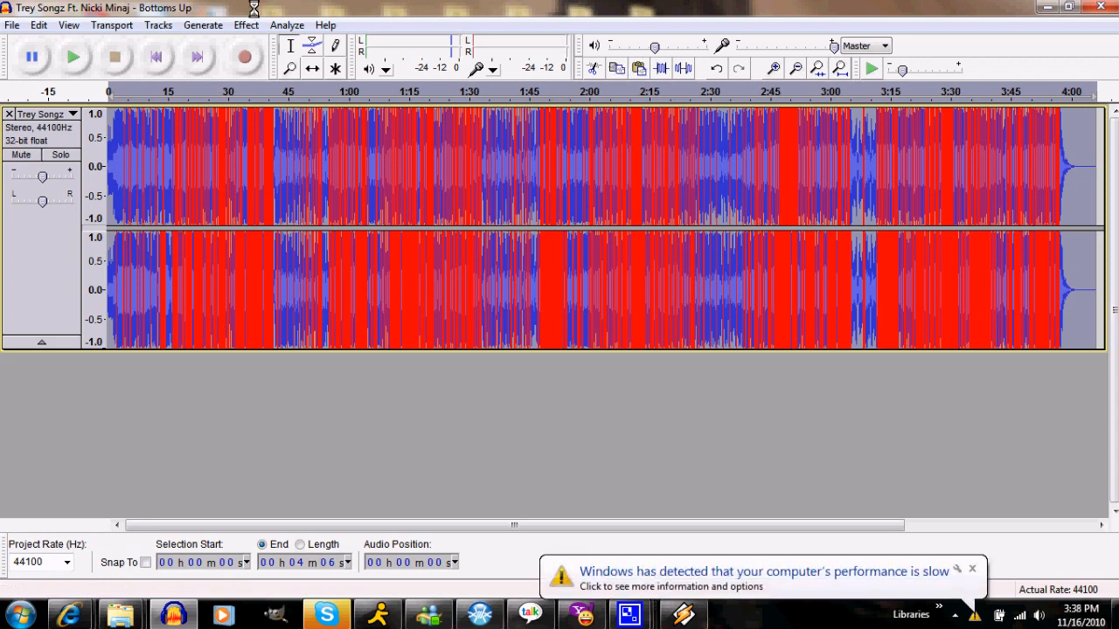
- Apply the Amplify effect with a negative amount so no clipped peaks remain
click(245, 24)
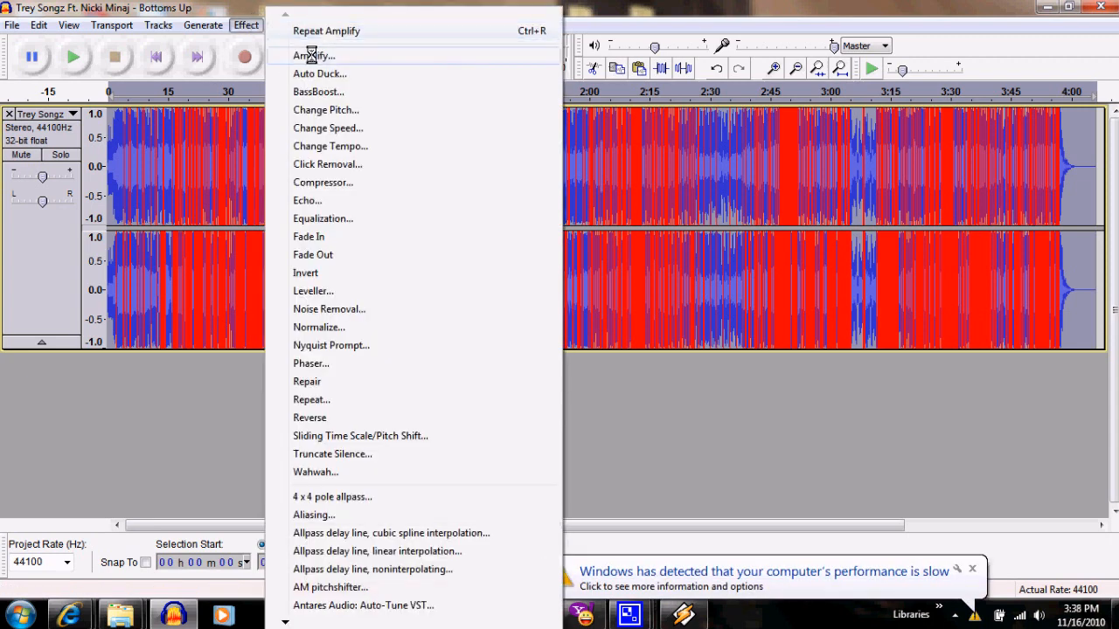
click(313, 54)
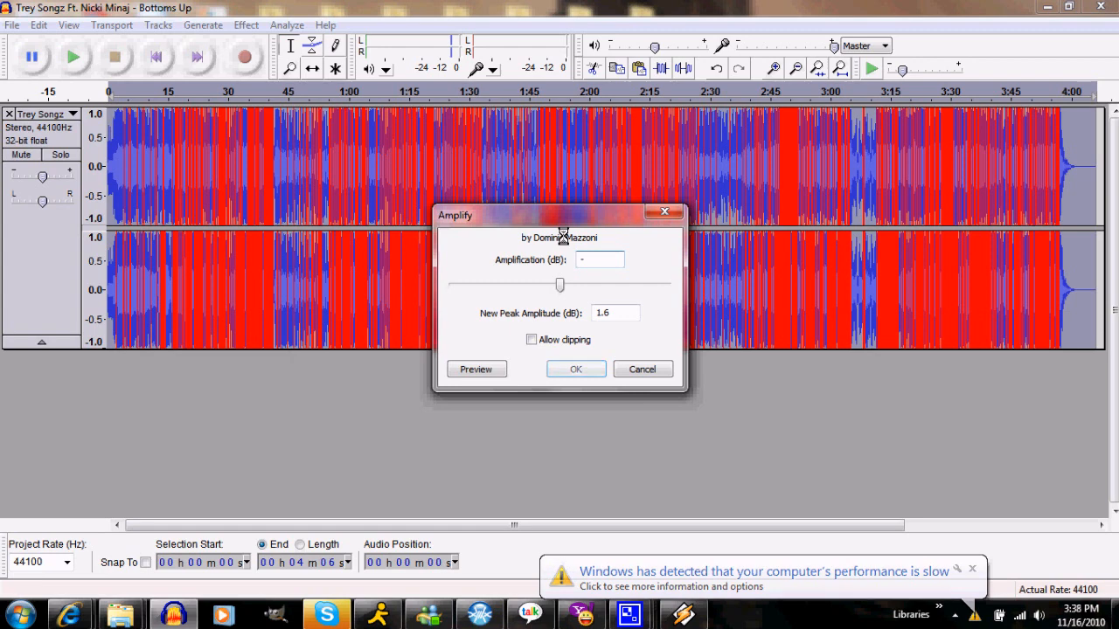
click(575, 367)
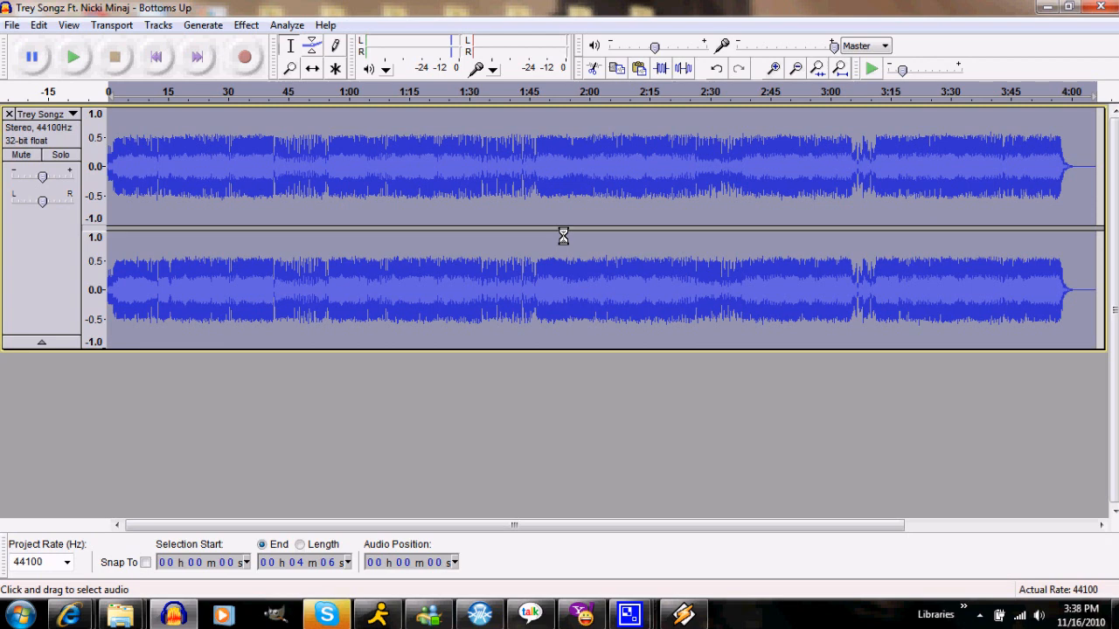
mouse_move(608, 116)
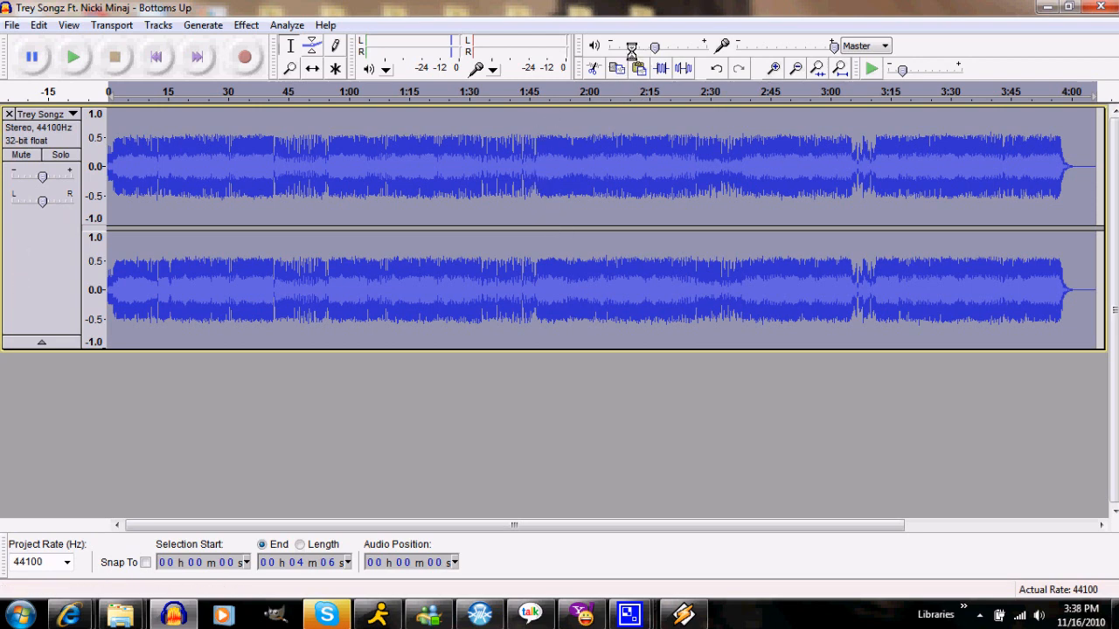
mouse_move(622, 68)
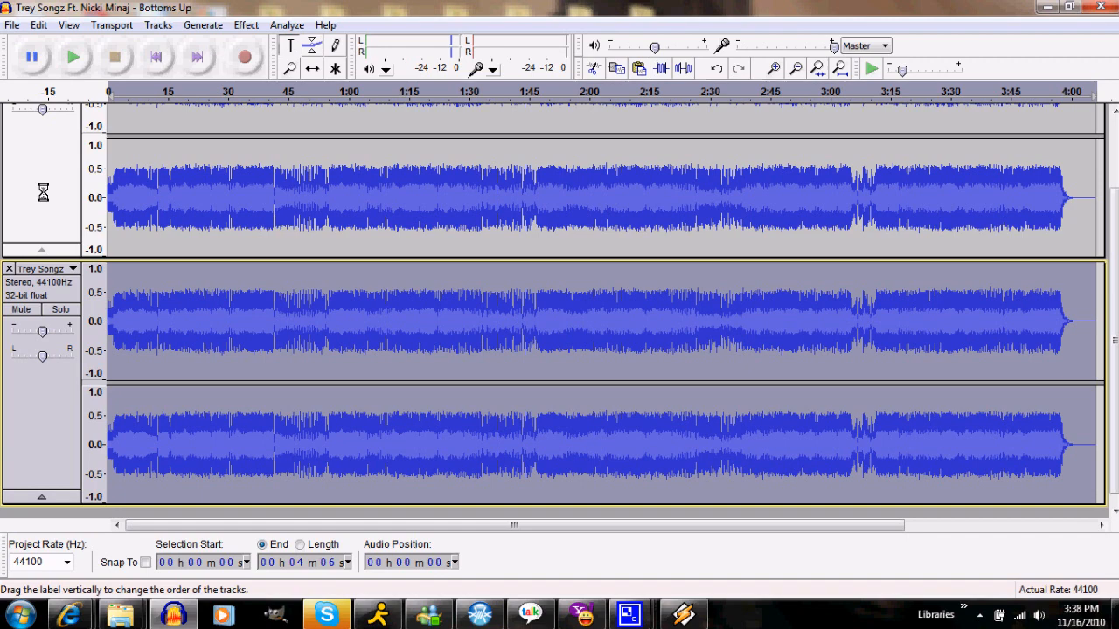
- Draw a flat-reset Equalization curve keeping bass below ~75 Hz and cutting higher frequencies to -120 dB
click(244, 25)
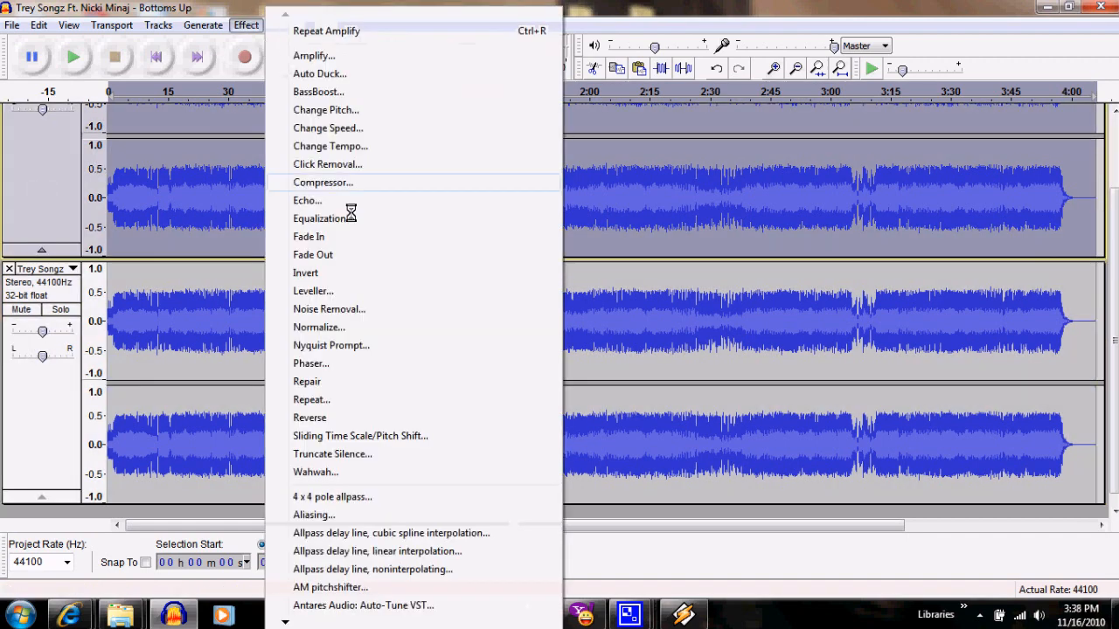
click(318, 216)
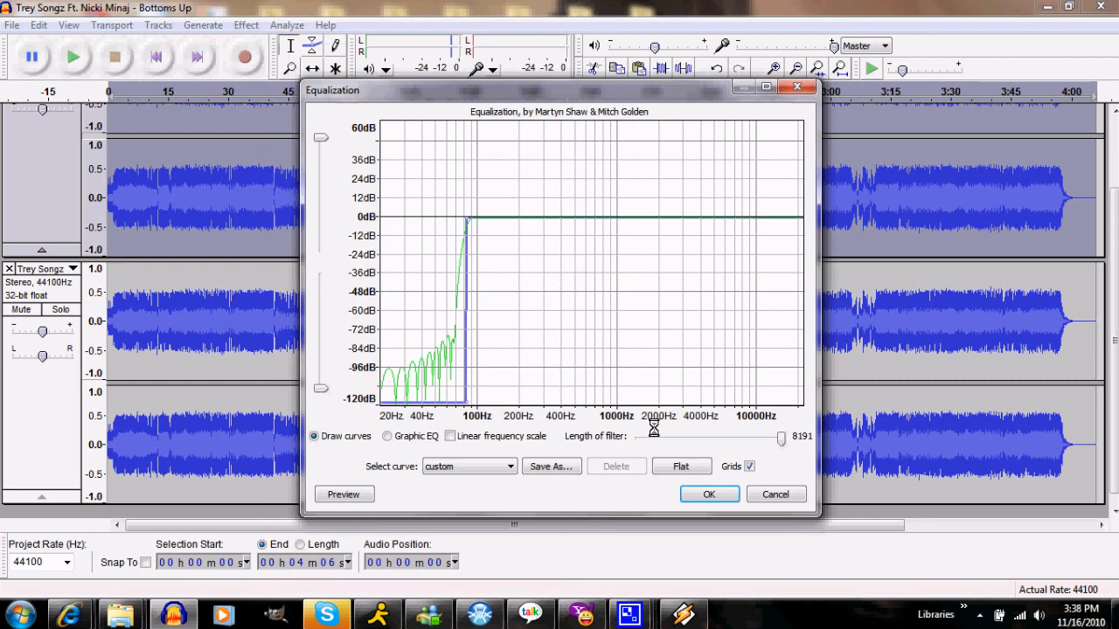
click(682, 465)
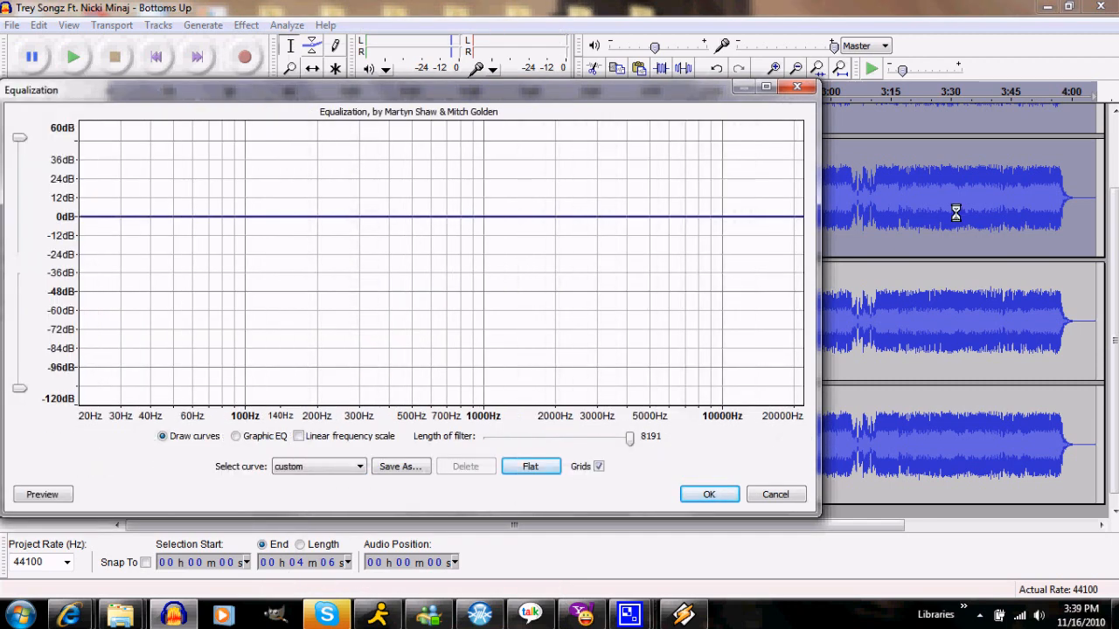
click(765, 86)
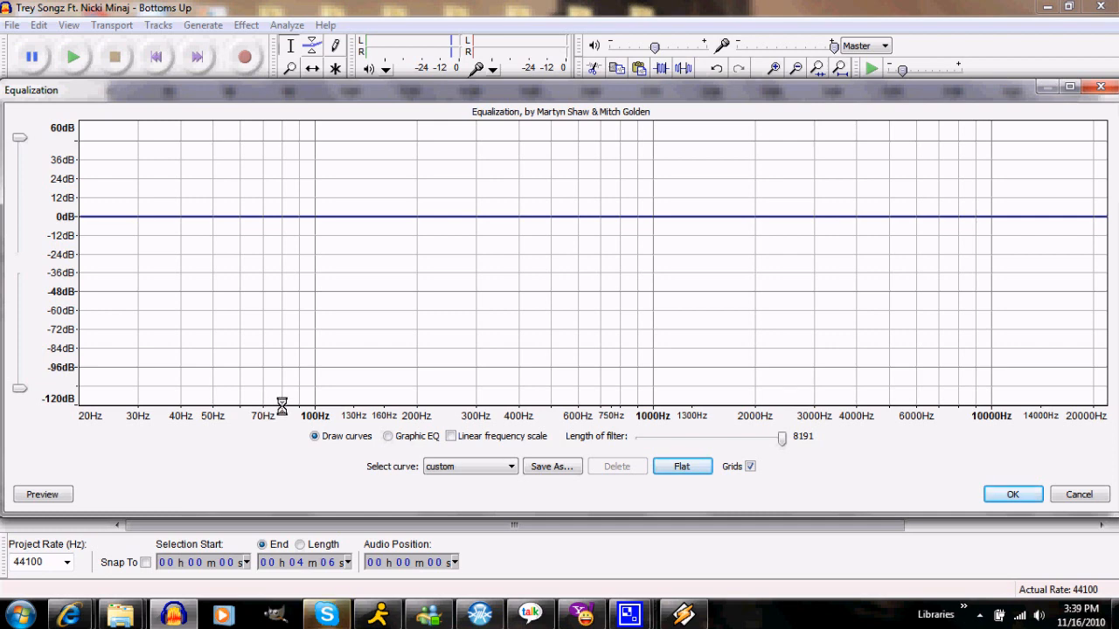
mouse_move(283, 217)
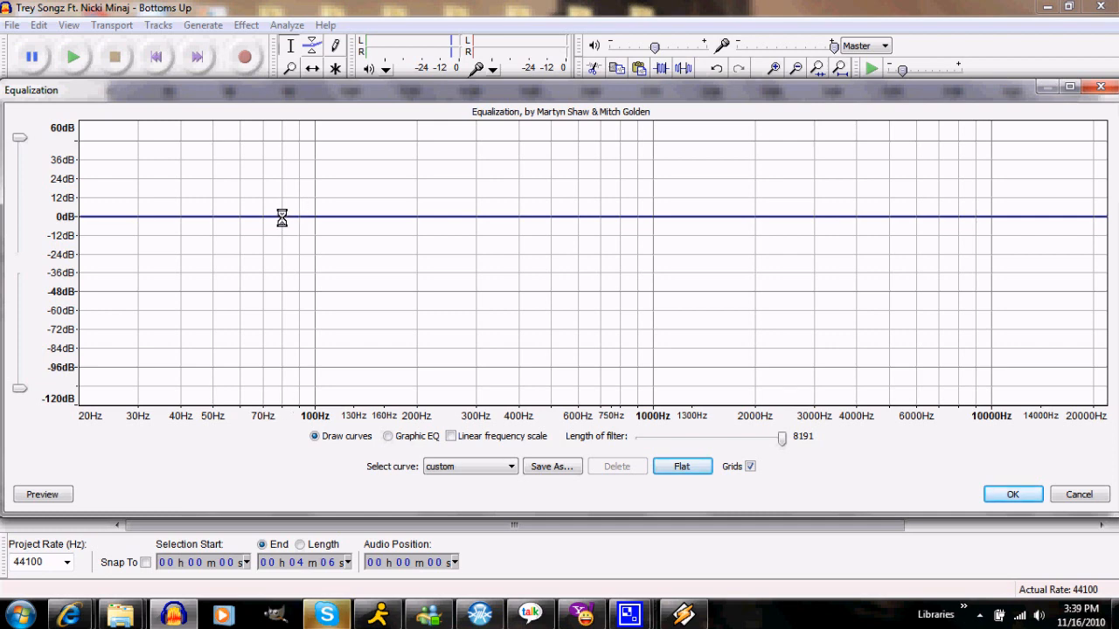
click(682, 465)
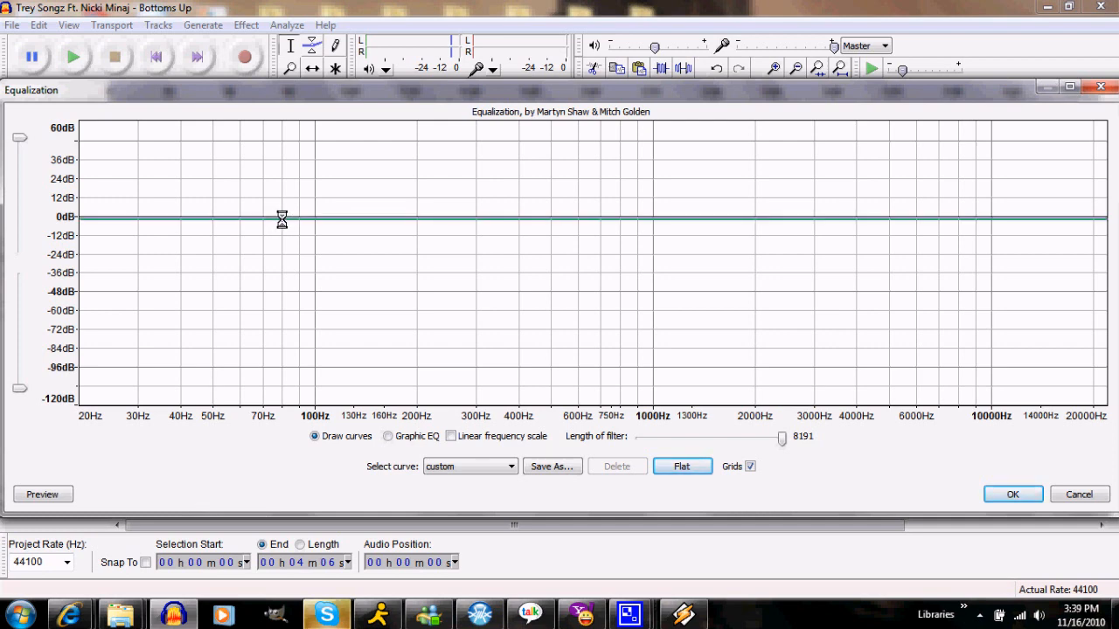
mouse_move(312, 219)
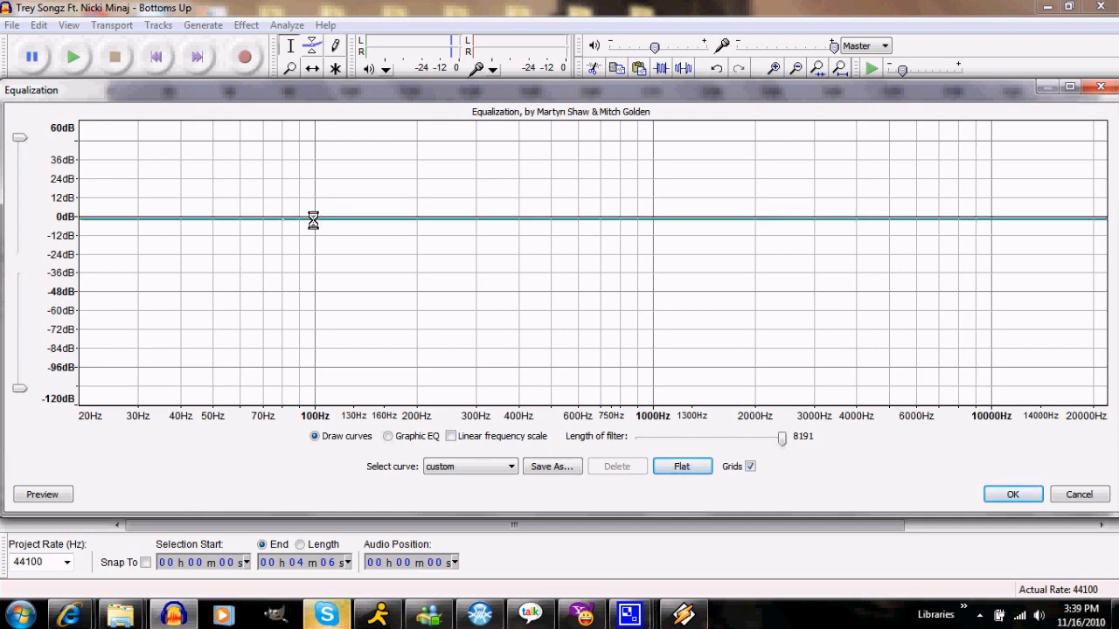
mouse_move(318, 217)
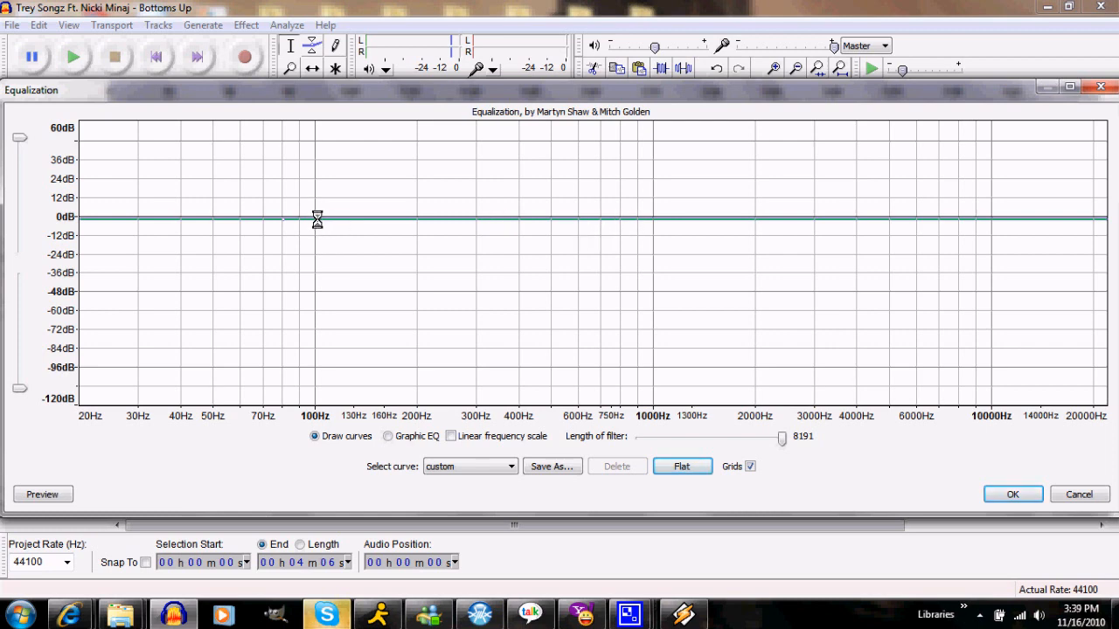
drag(318, 217, 307, 405)
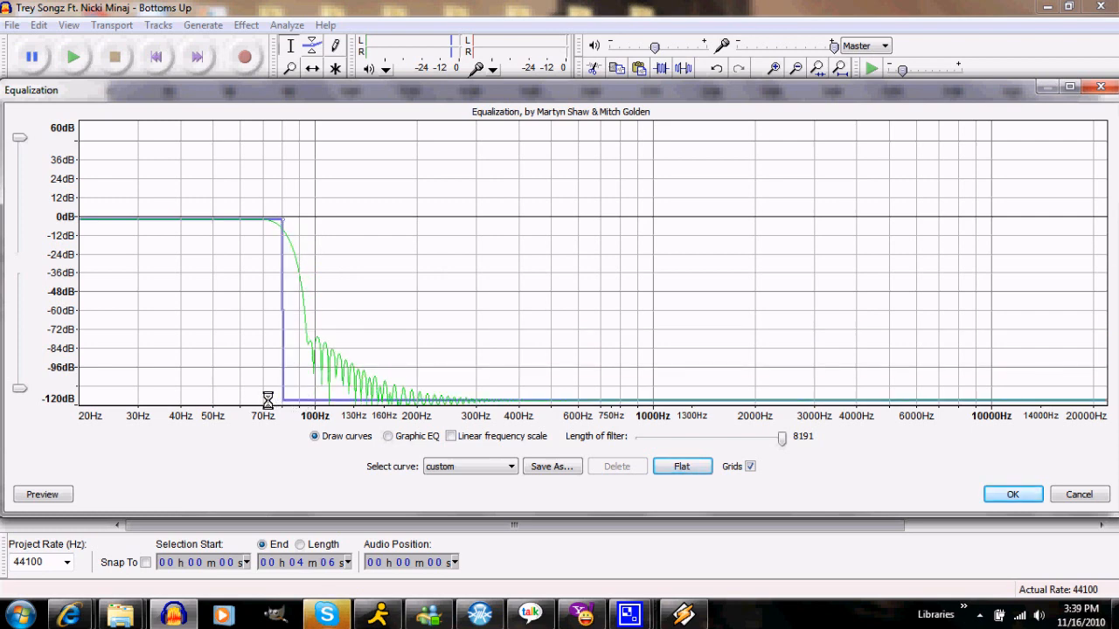
mouse_move(167, 400)
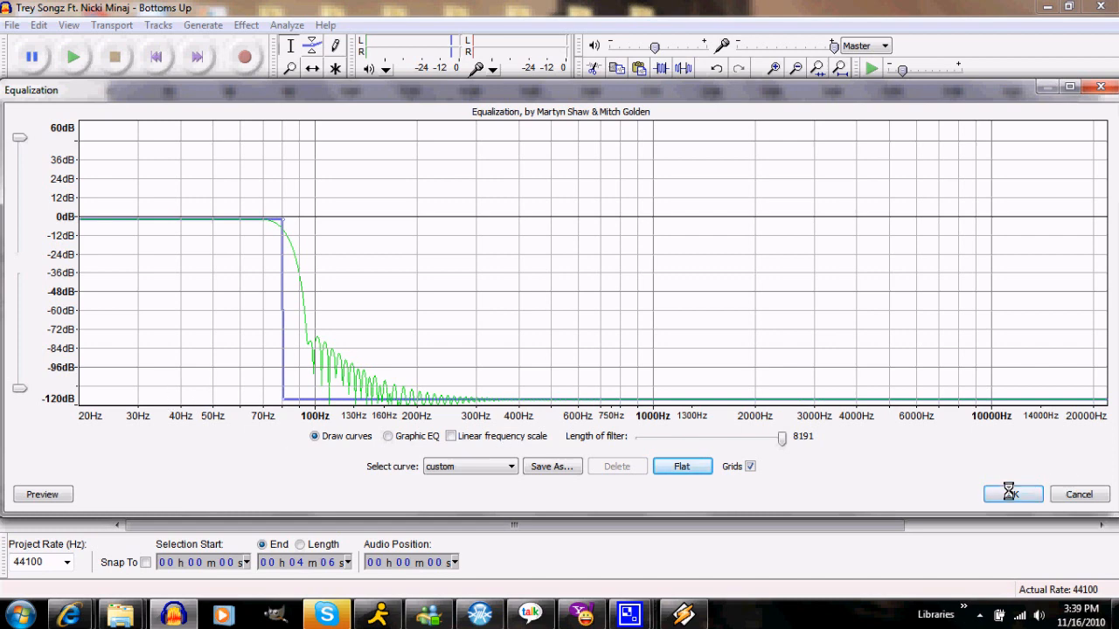
- Apply the bass-only equalization, then boost that copy by 6.2 dB with Amplify
click(1012, 493)
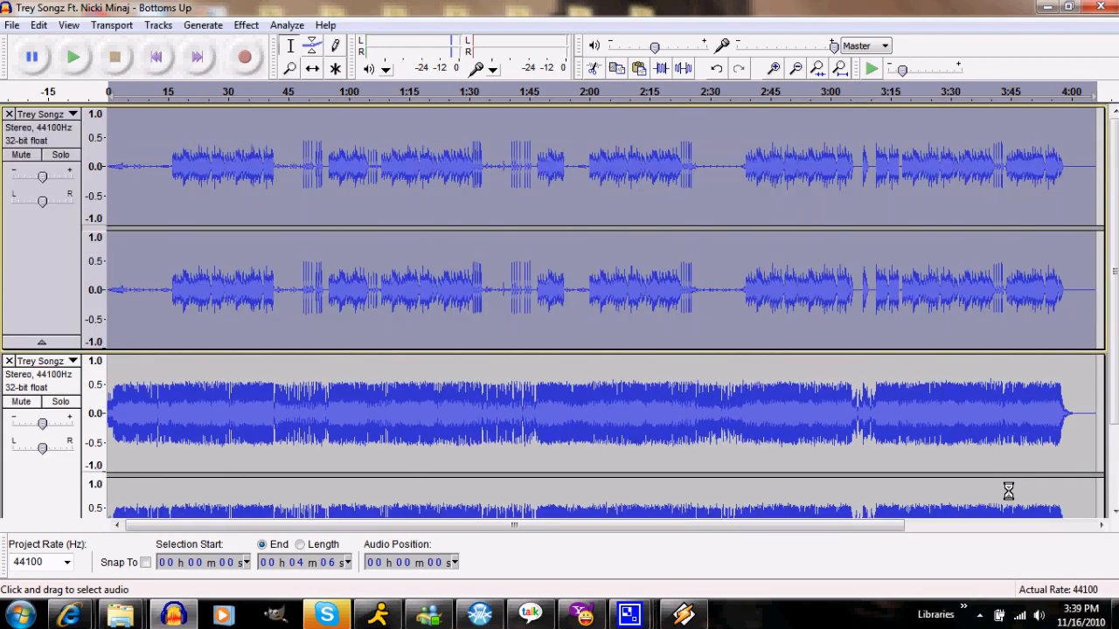
mouse_move(360, 255)
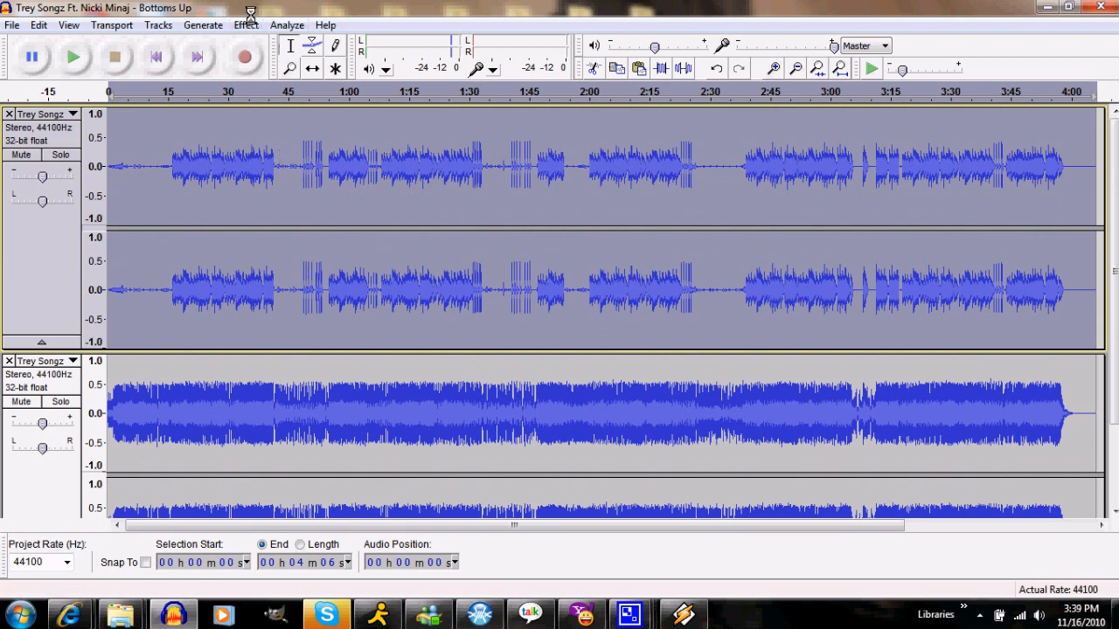
click(245, 24)
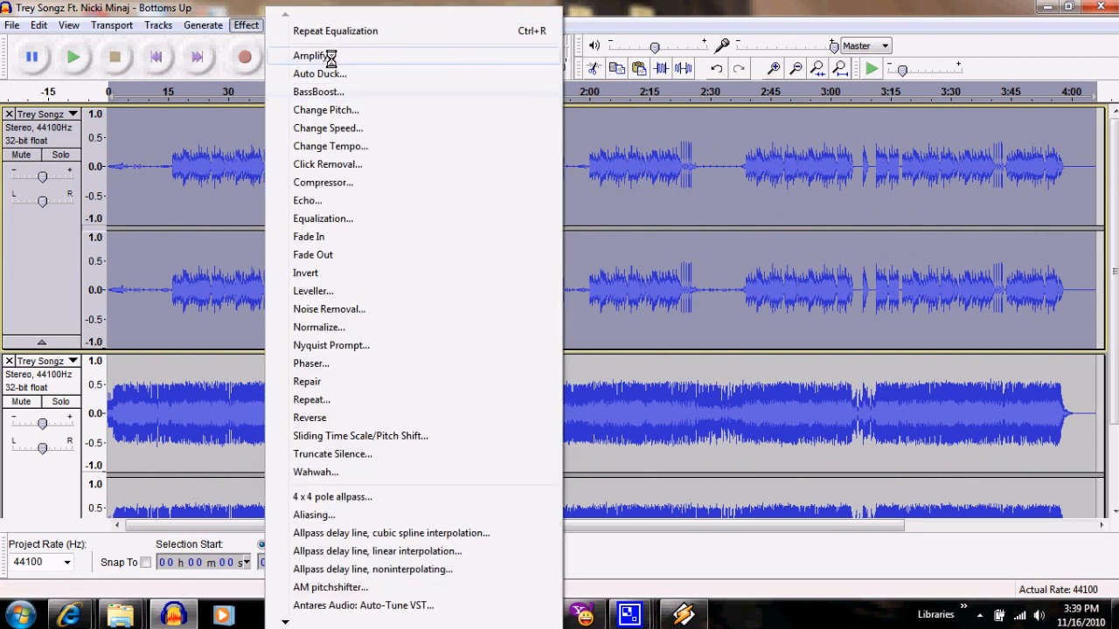
click(311, 54)
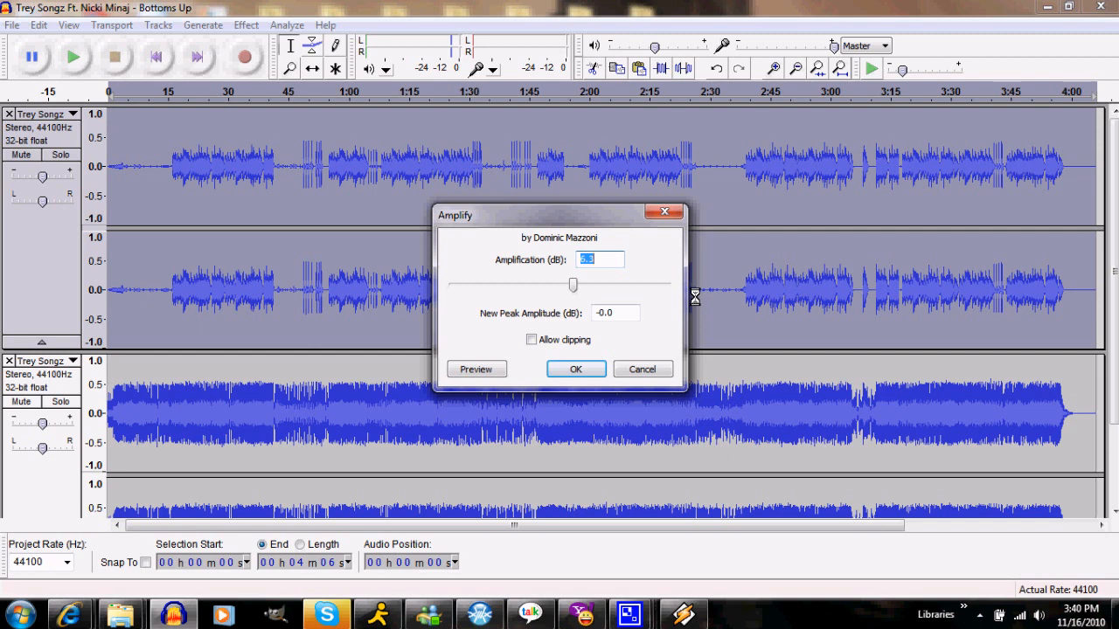
text(6.)
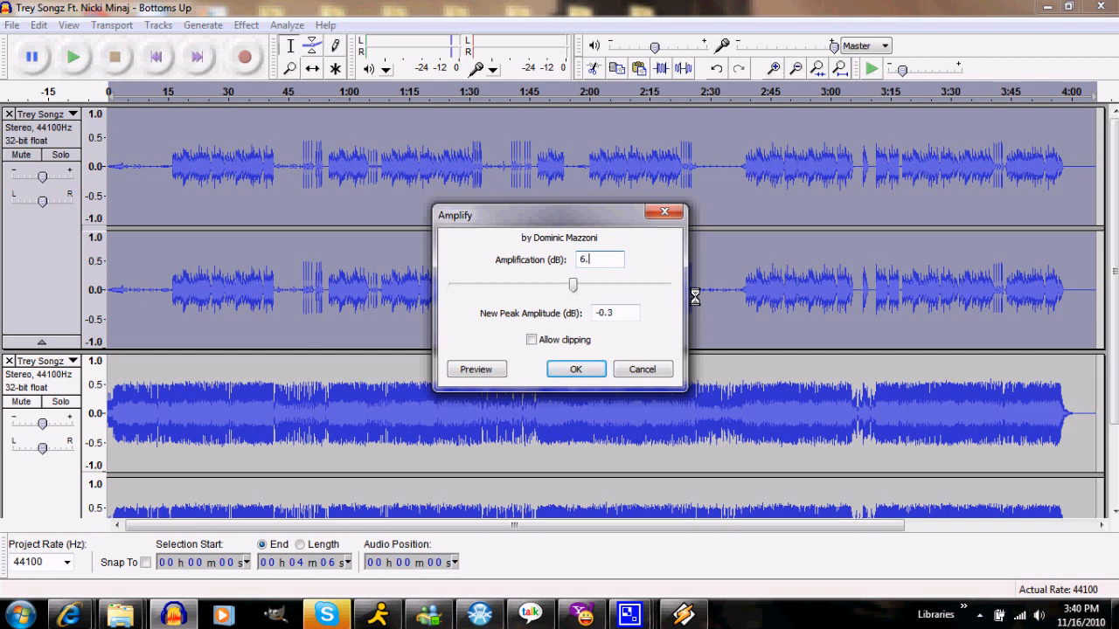
text(2)
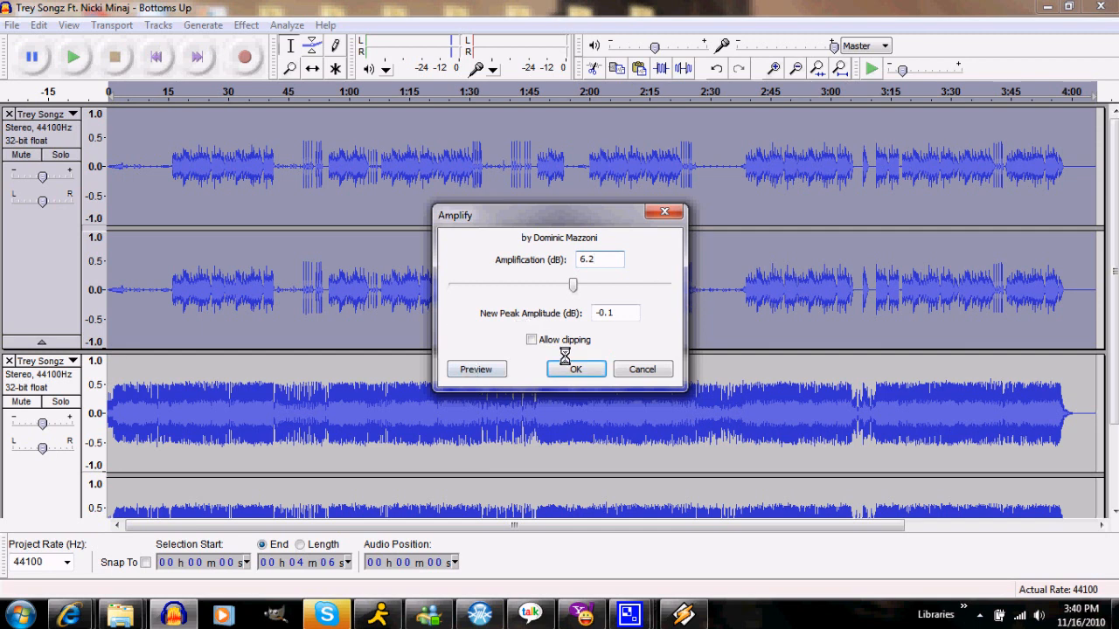
click(575, 367)
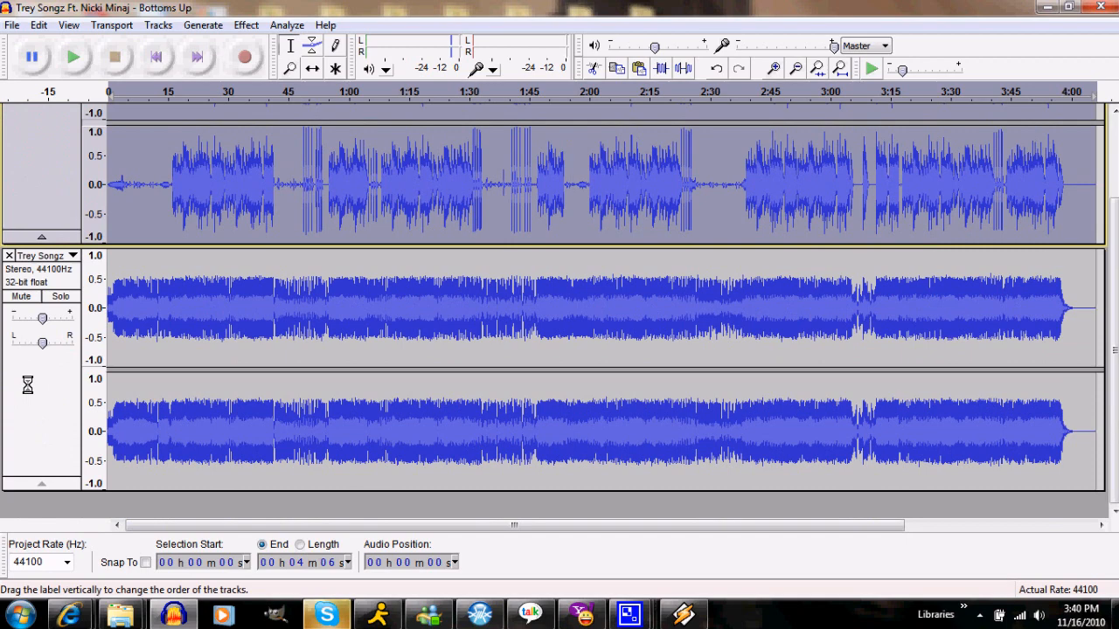
- Apply a steep low-cut equalization around 70 Hz to the other song copy
click(245, 24)
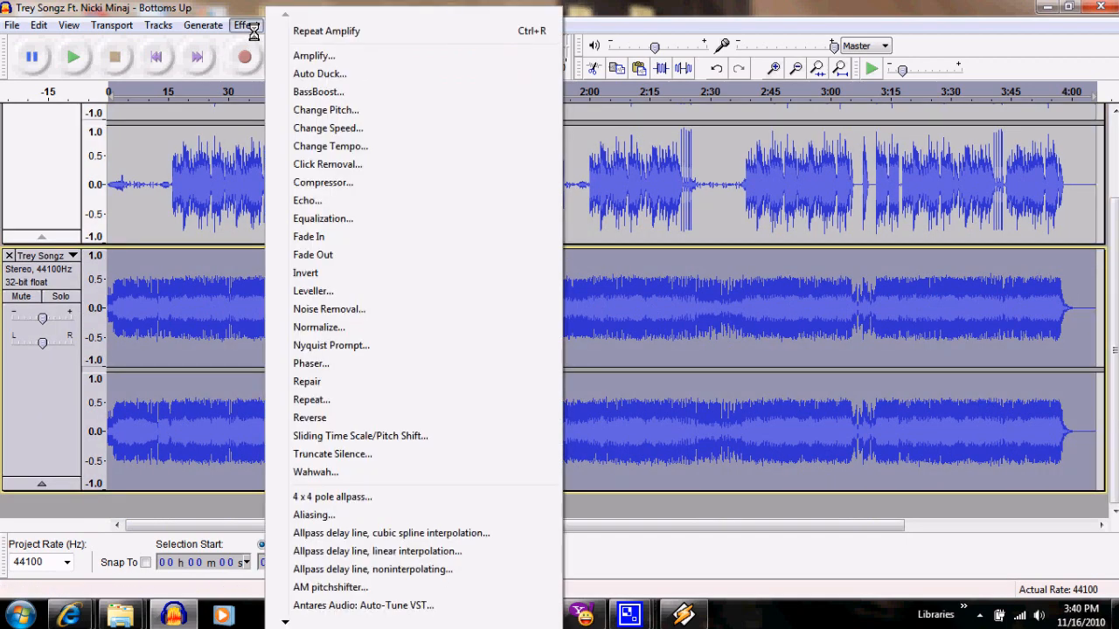
click(323, 216)
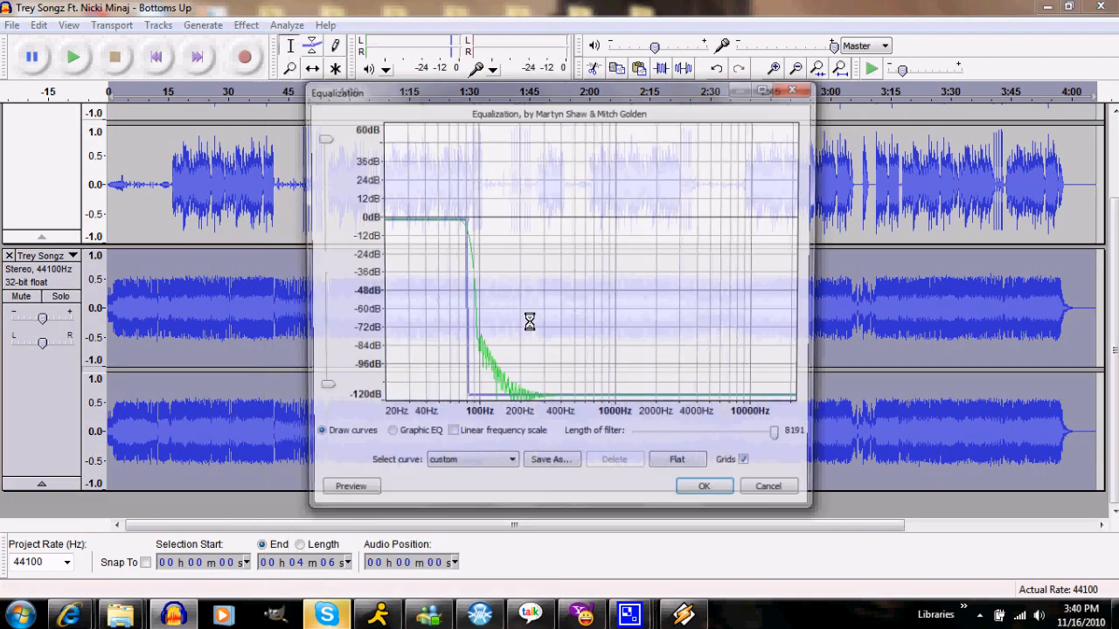
click(677, 457)
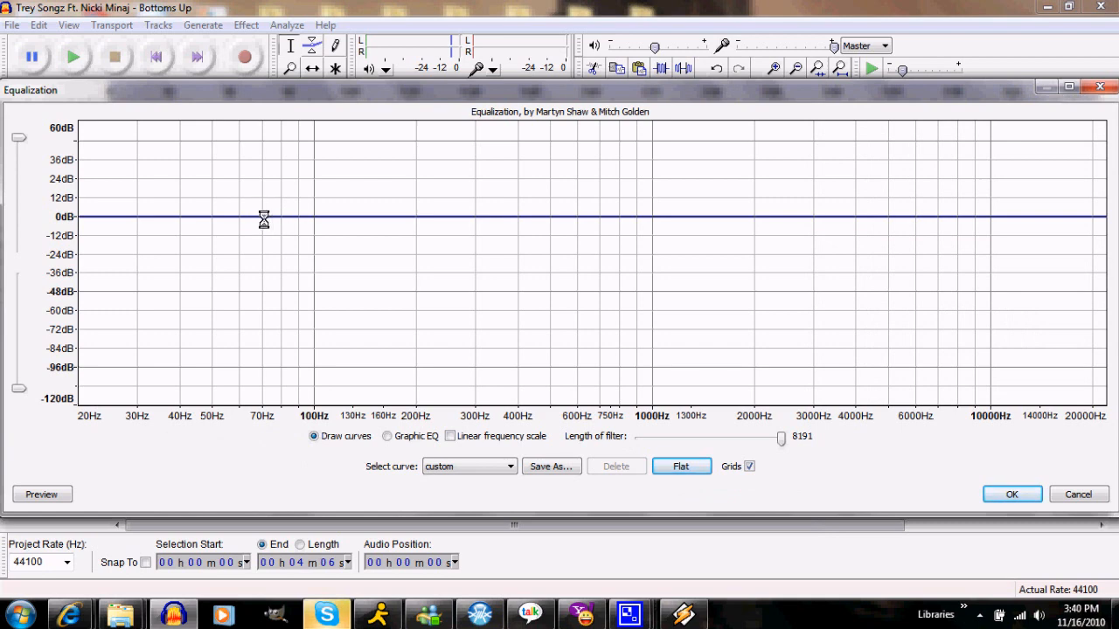
mouse_move(248, 217)
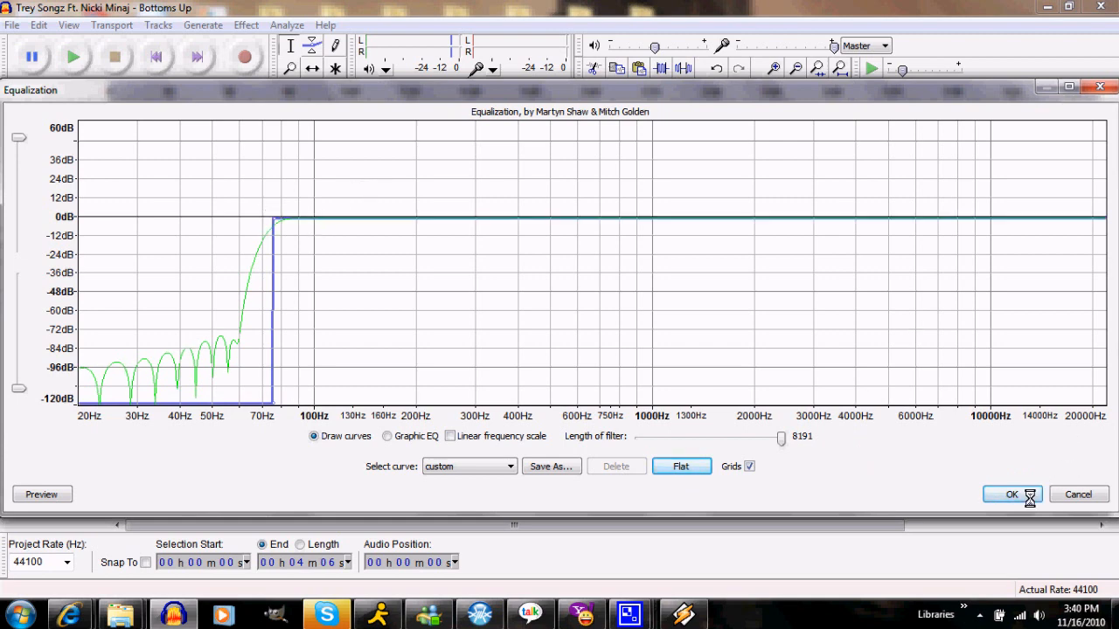
click(1010, 493)
text(5.)
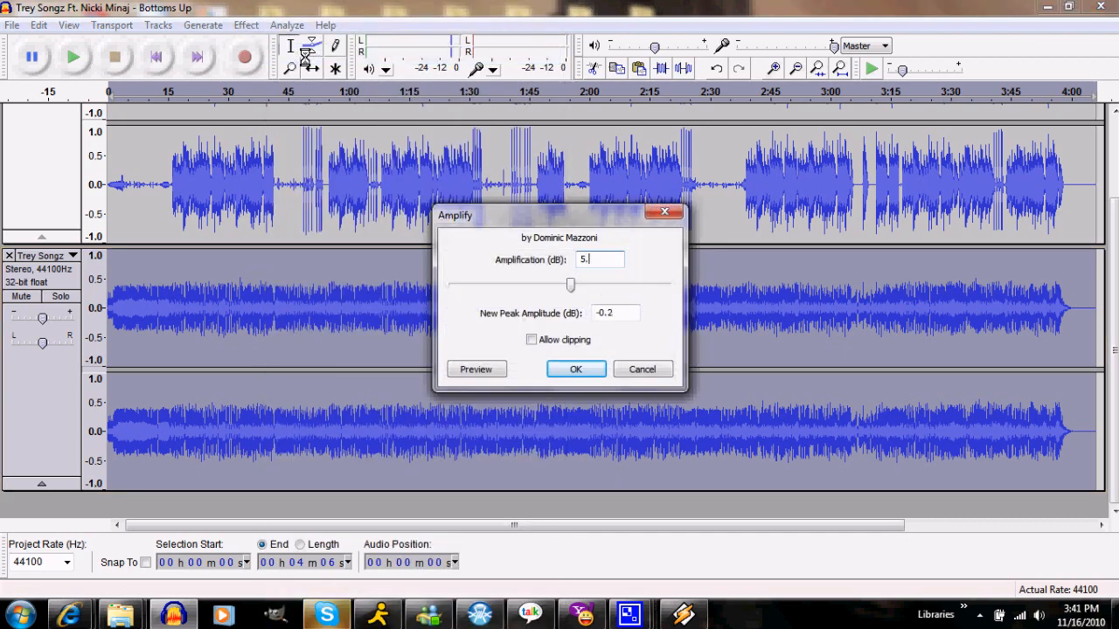
- Apply about 5 dB of amplification to the high-passed second track
click(575, 367)
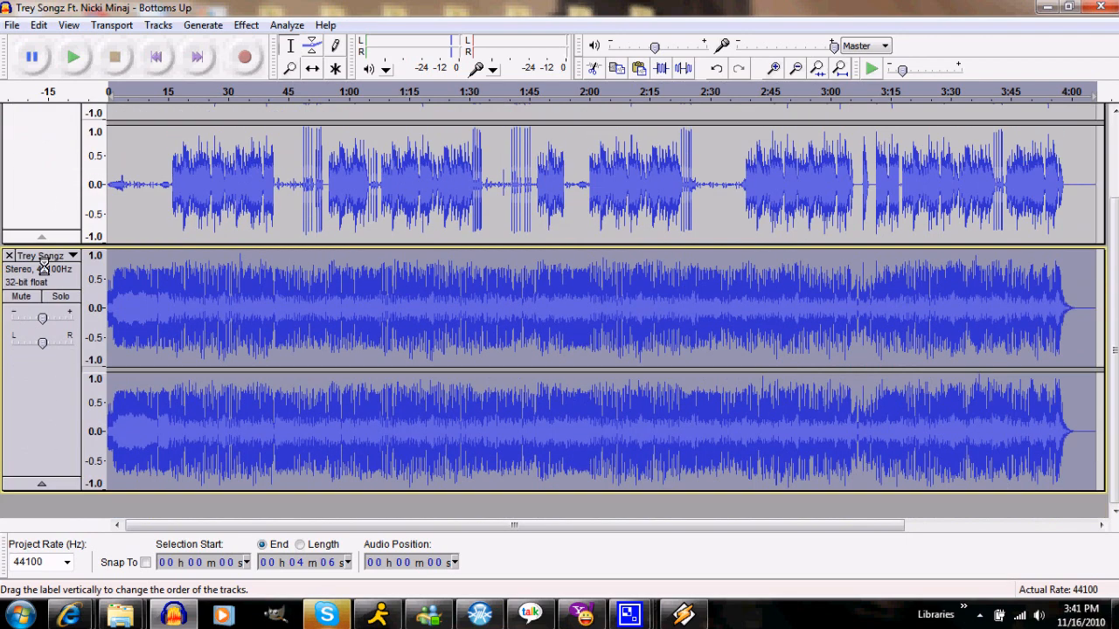
drag(46, 315, 37, 315)
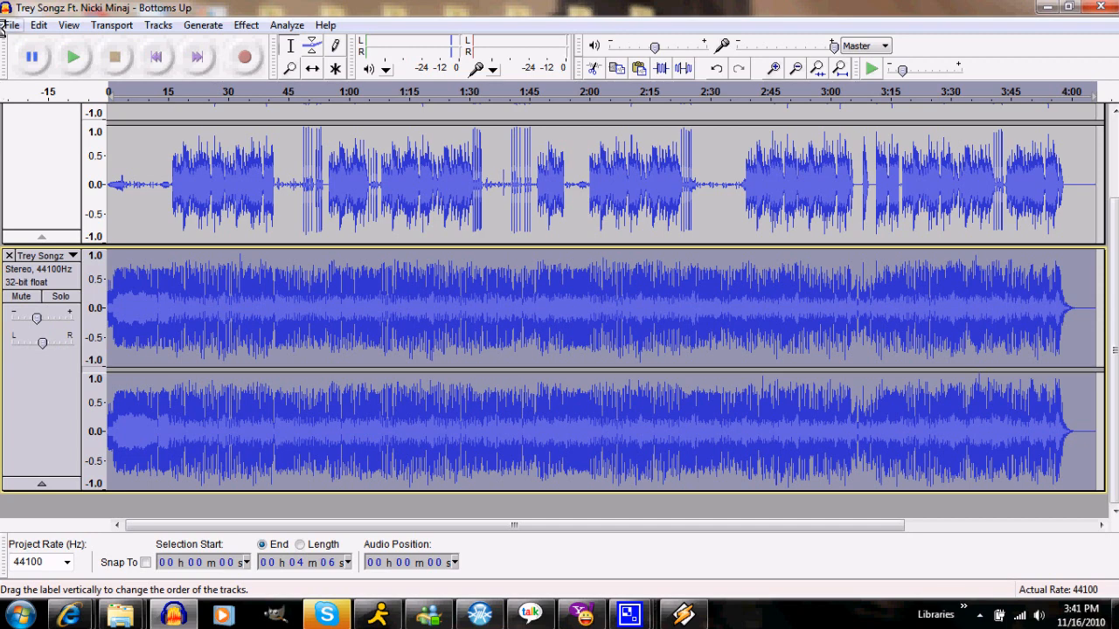
- Export the mix to the desktop as an MP3 named 'test', accepting the existing metadata
click(10, 25)
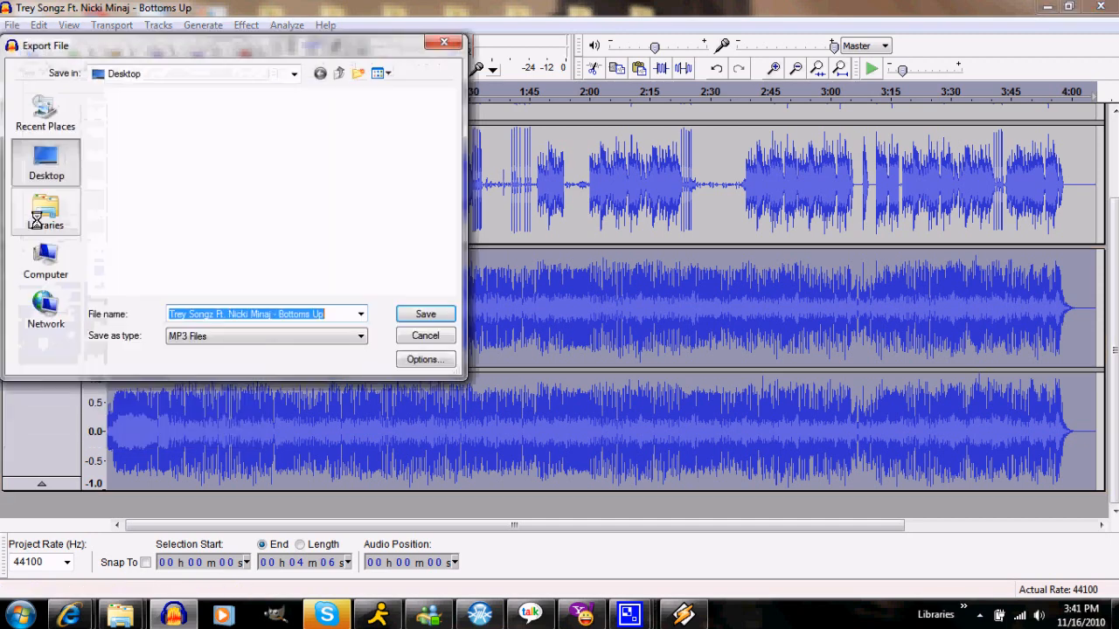
click(13, 24)
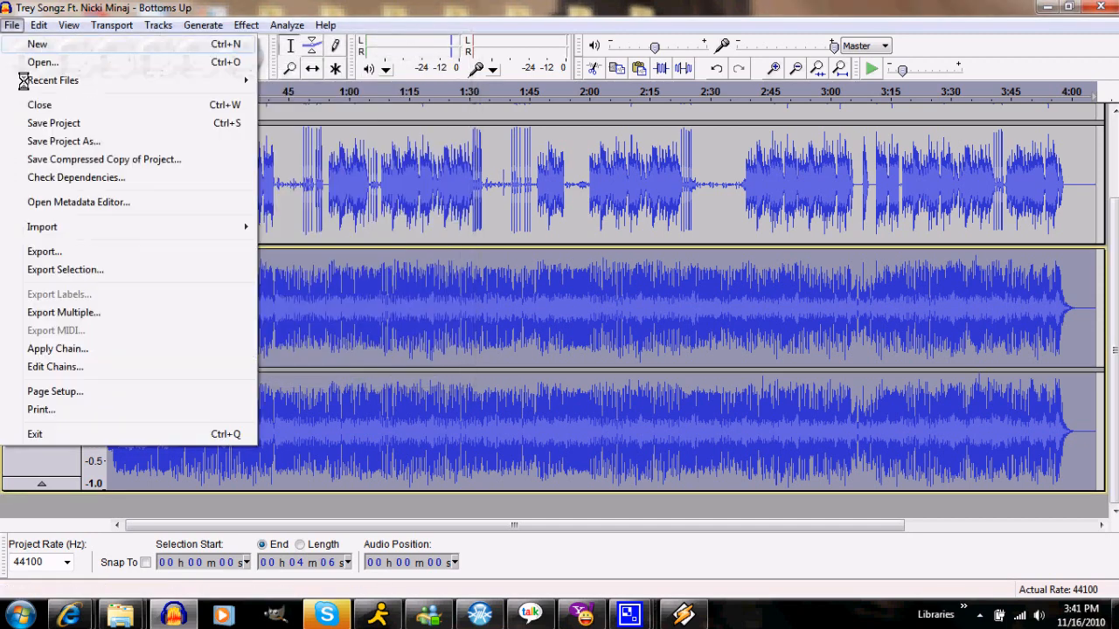
click(44, 251)
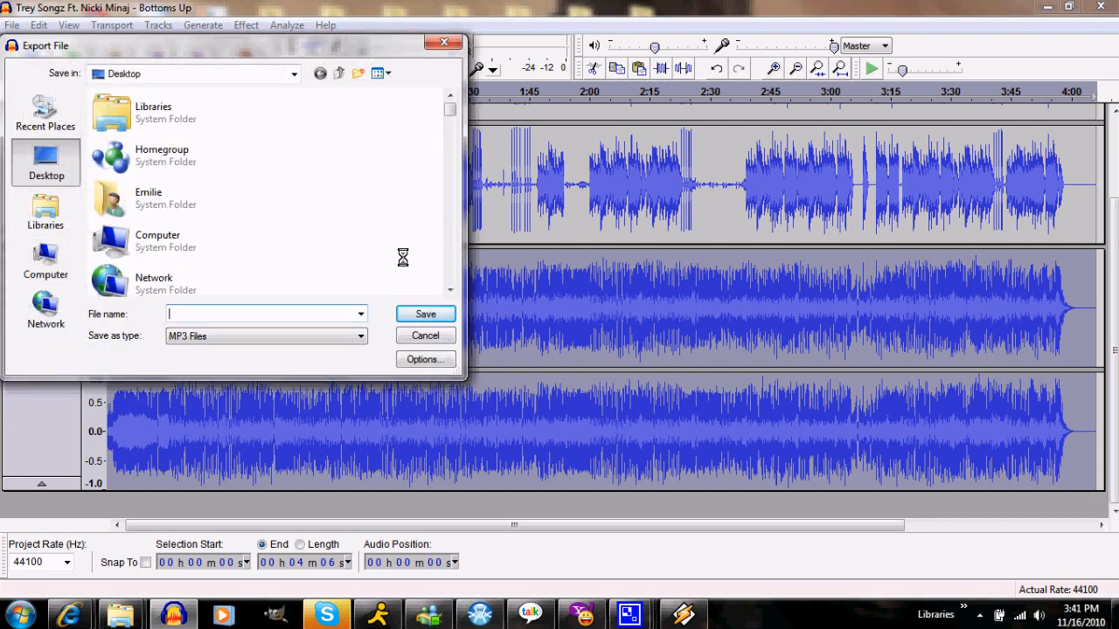
text(test)
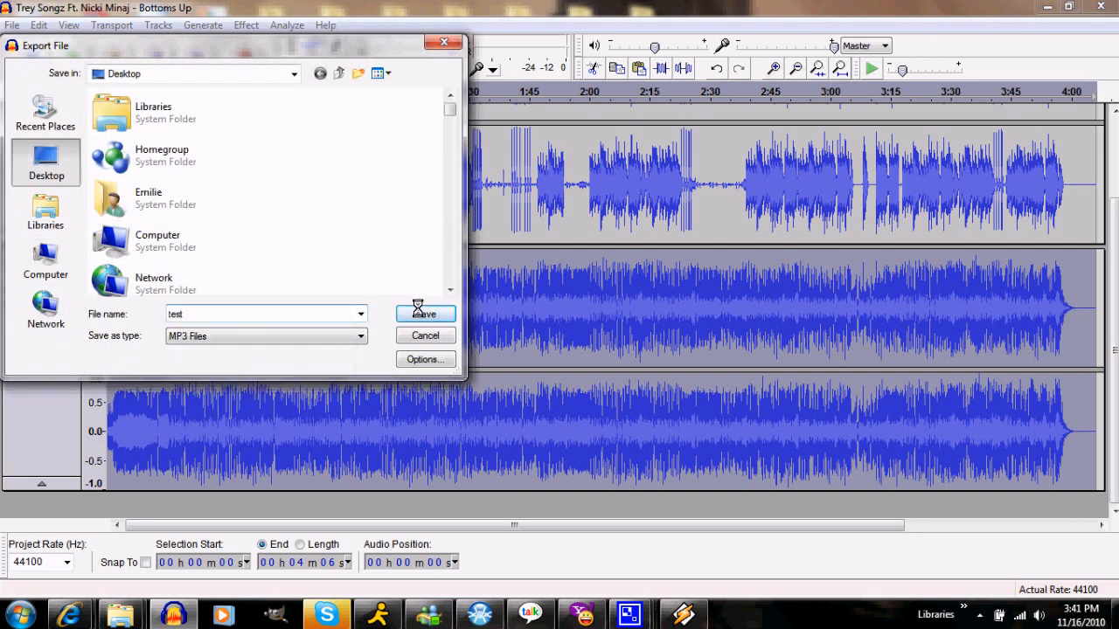
click(422, 313)
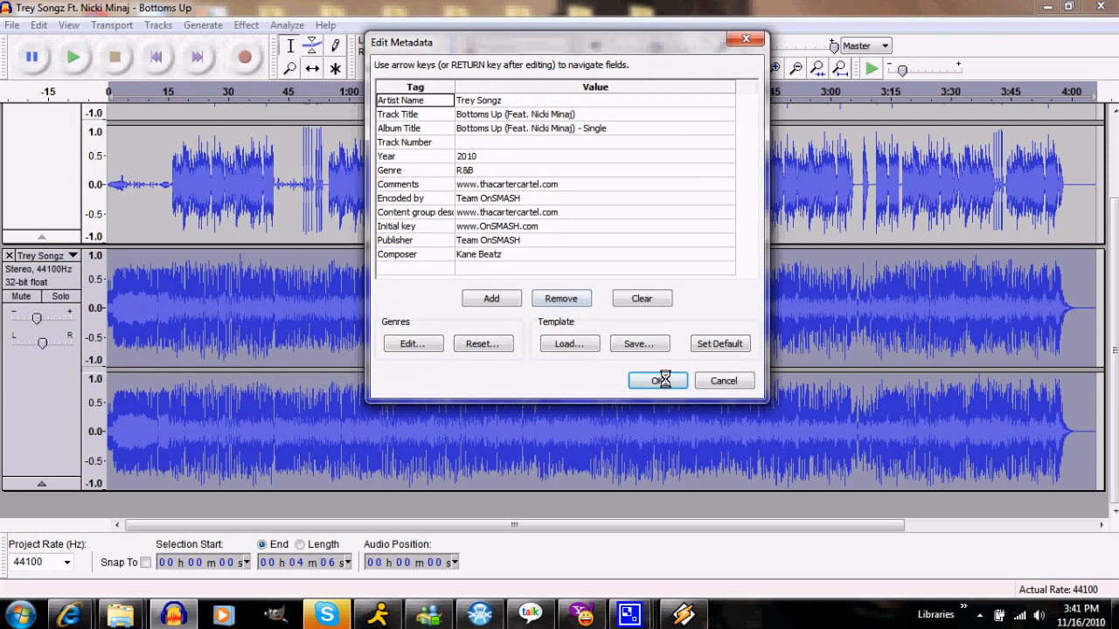
click(657, 381)
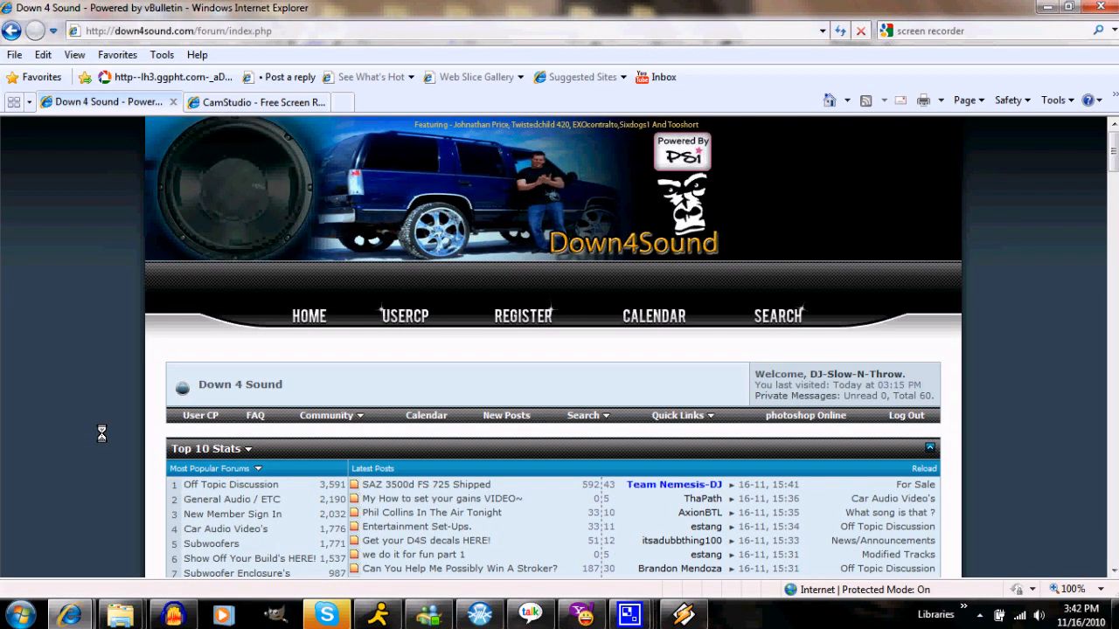
scroll(down, 3)
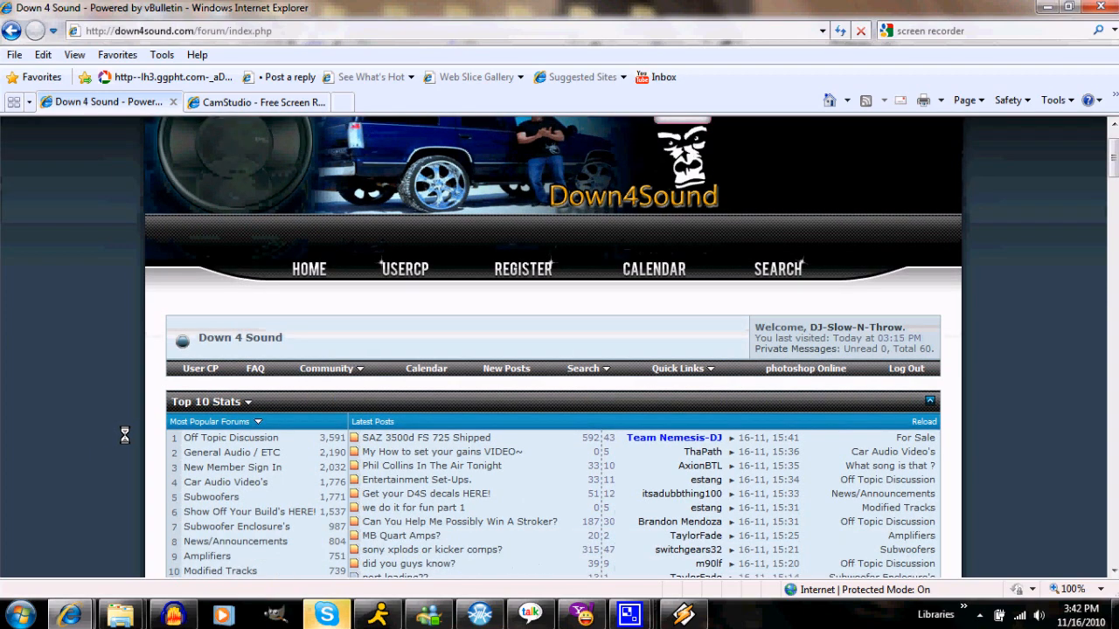
scroll(down, 3)
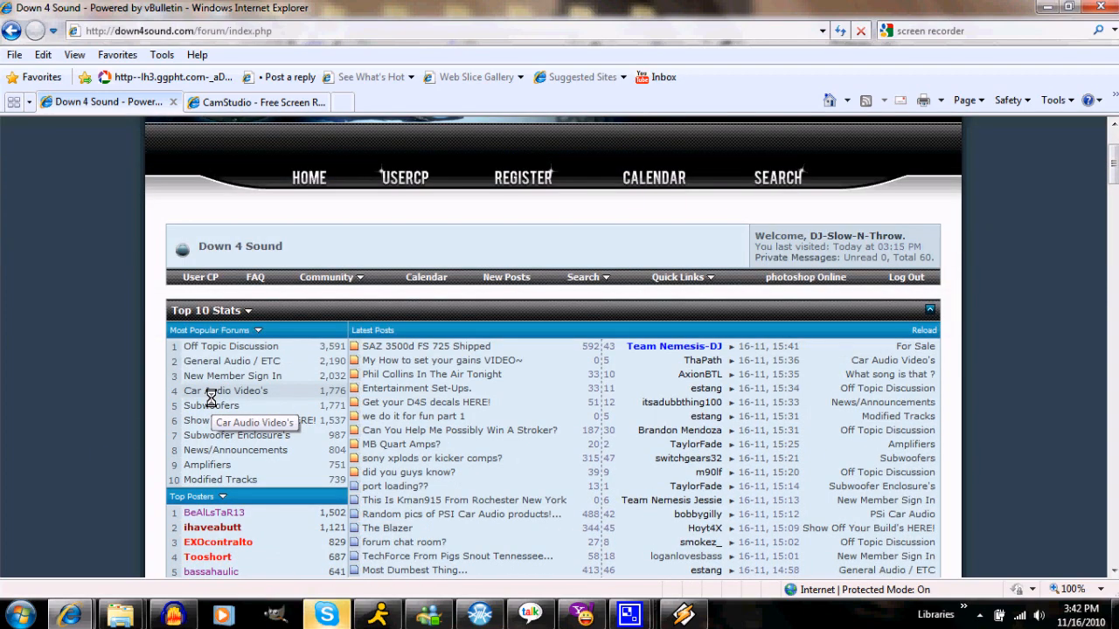
scroll(down, 3)
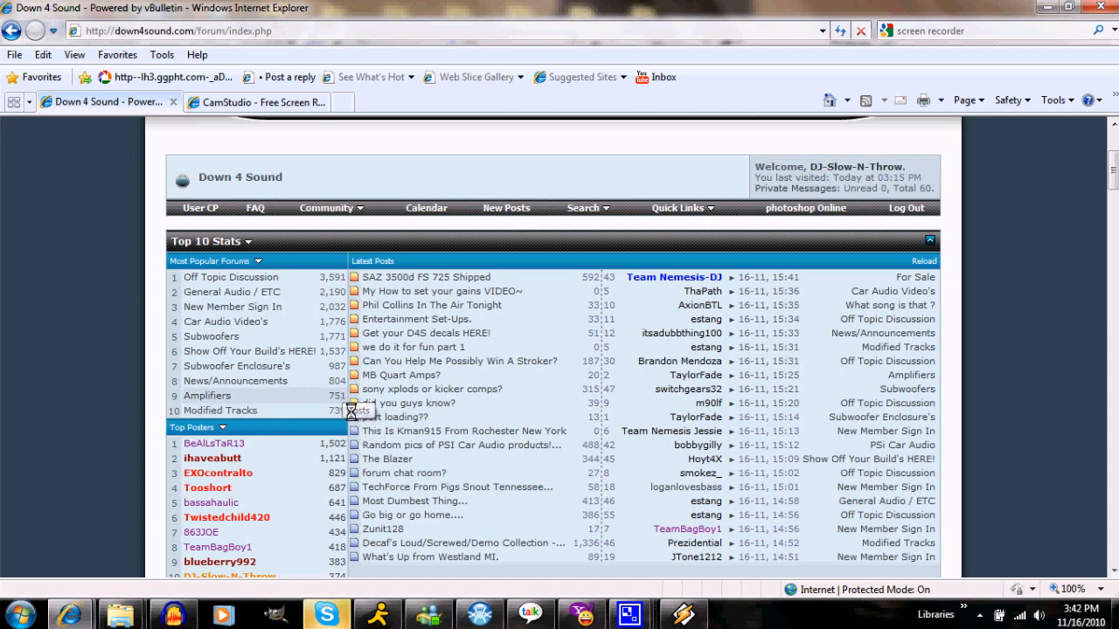
scroll(up, 3)
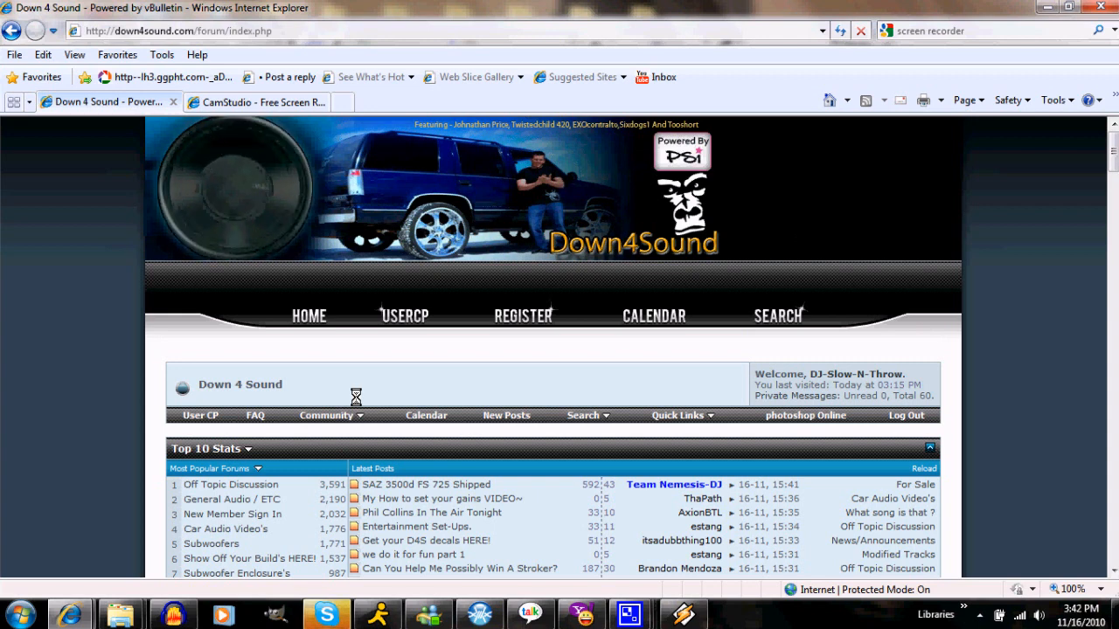
scroll(down, 3)
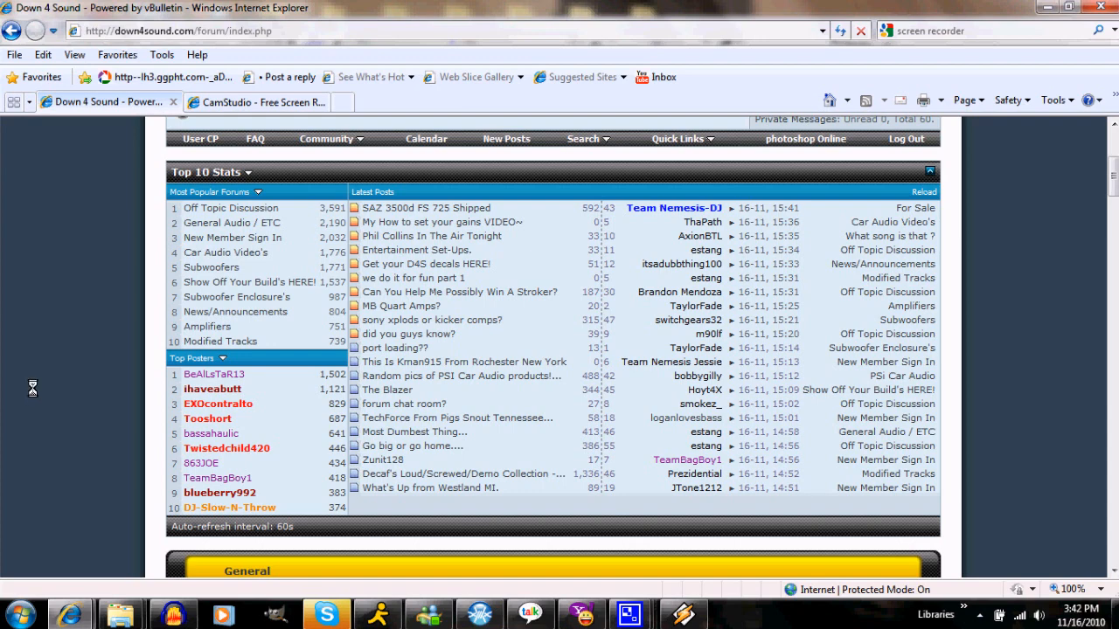
scroll(down, 3)
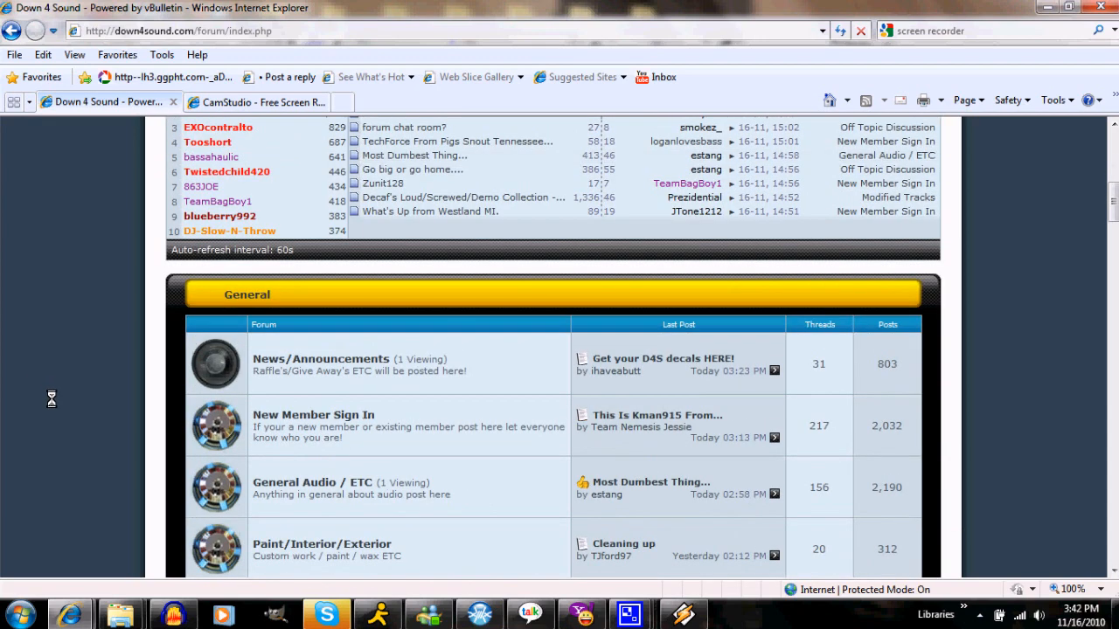
scroll(down, 3)
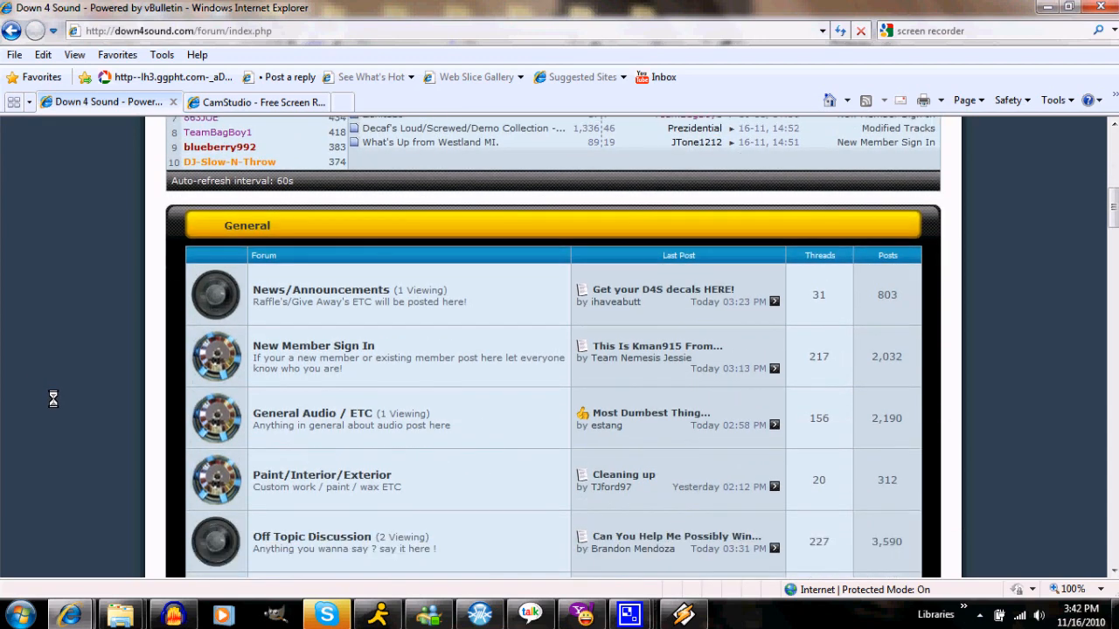
scroll(up, 3)
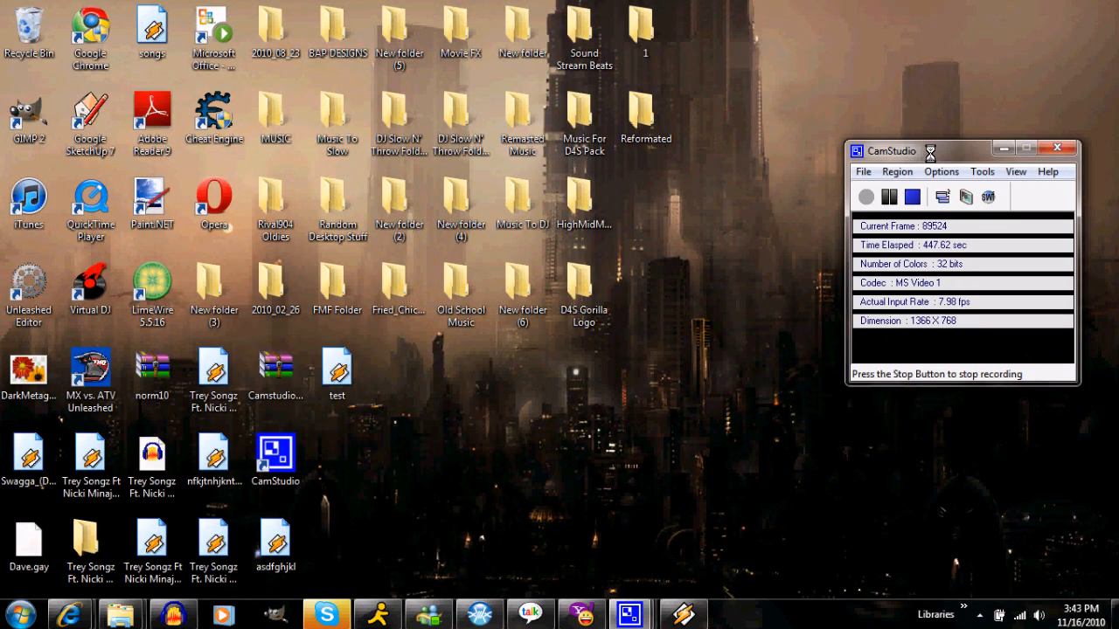
- Drag the exported 'test' MP3 from the desktop into Audacity
click(336, 367)
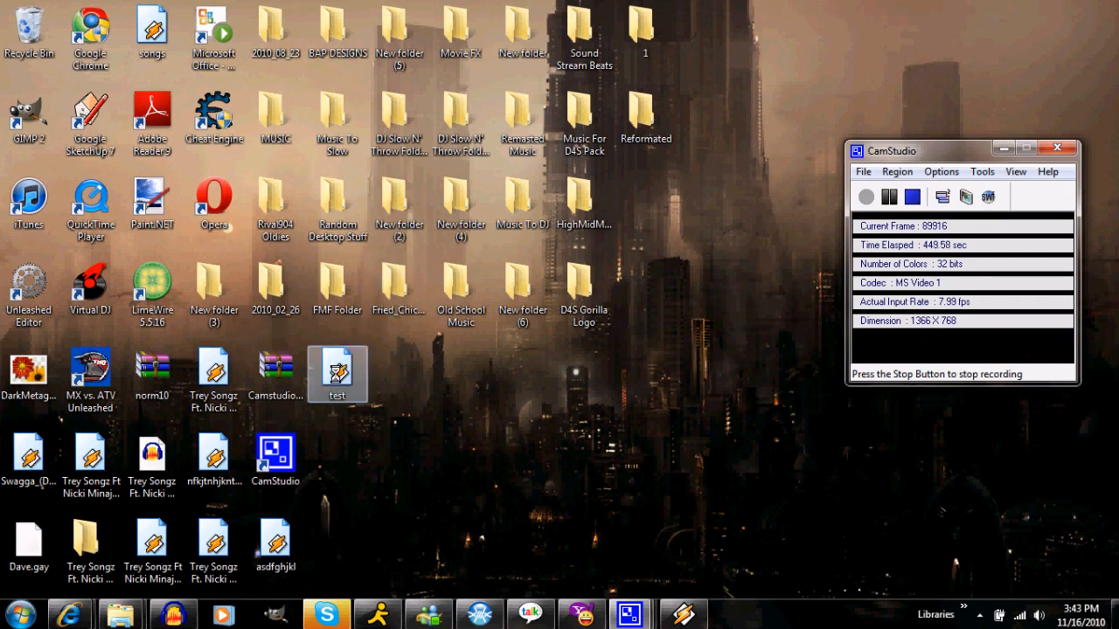
drag(335, 374, 412, 393)
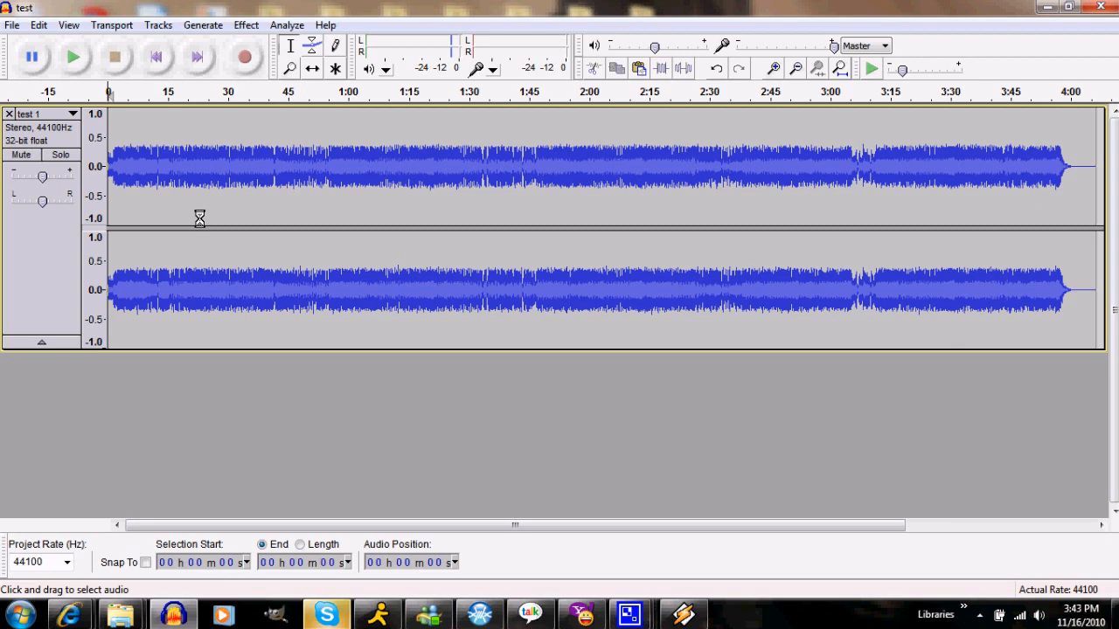
mouse_move(245, 56)
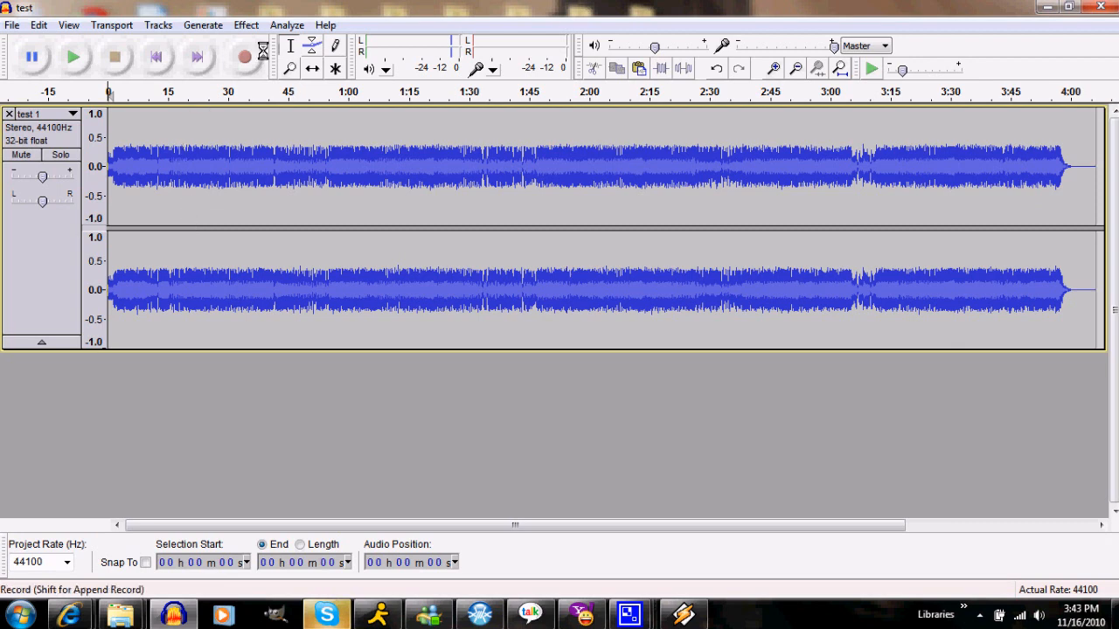
- Amplify the reloaded 'test' song
click(245, 24)
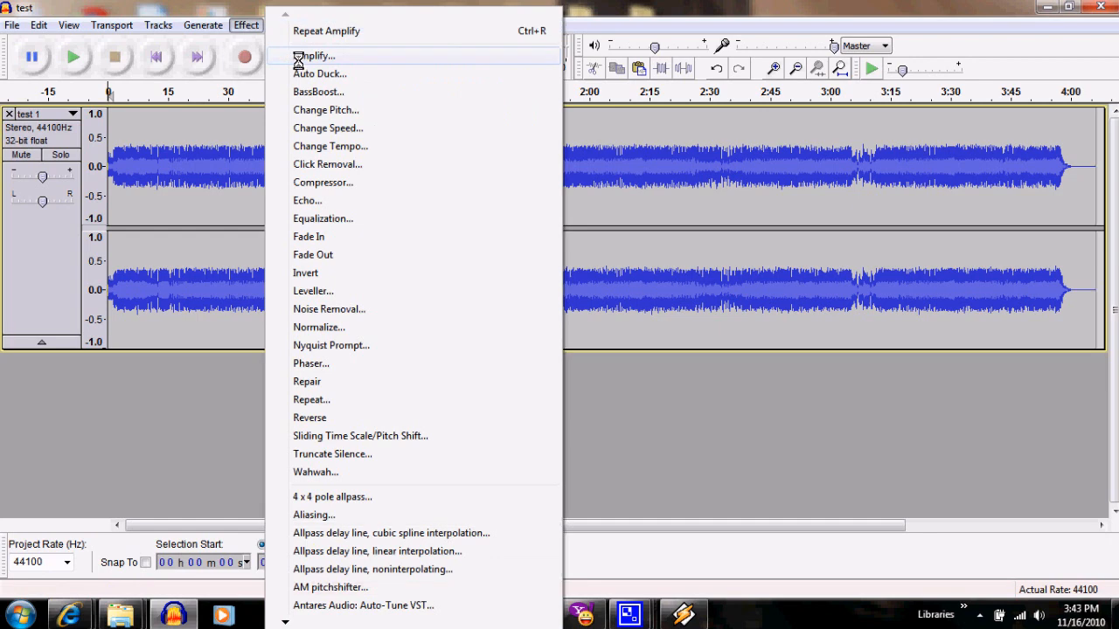
click(314, 54)
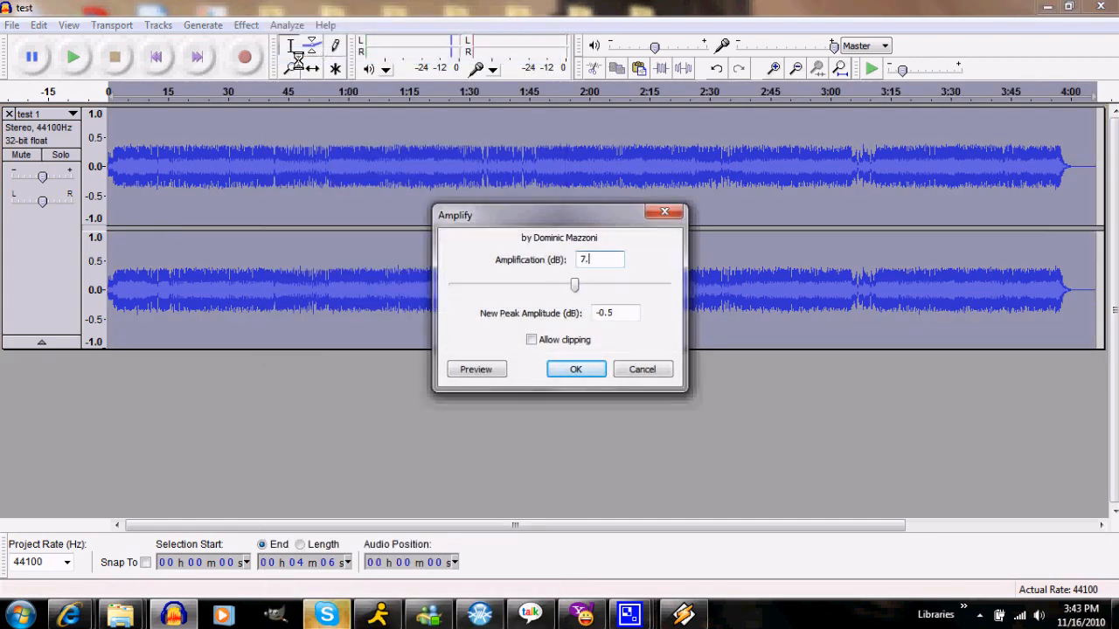
click(575, 369)
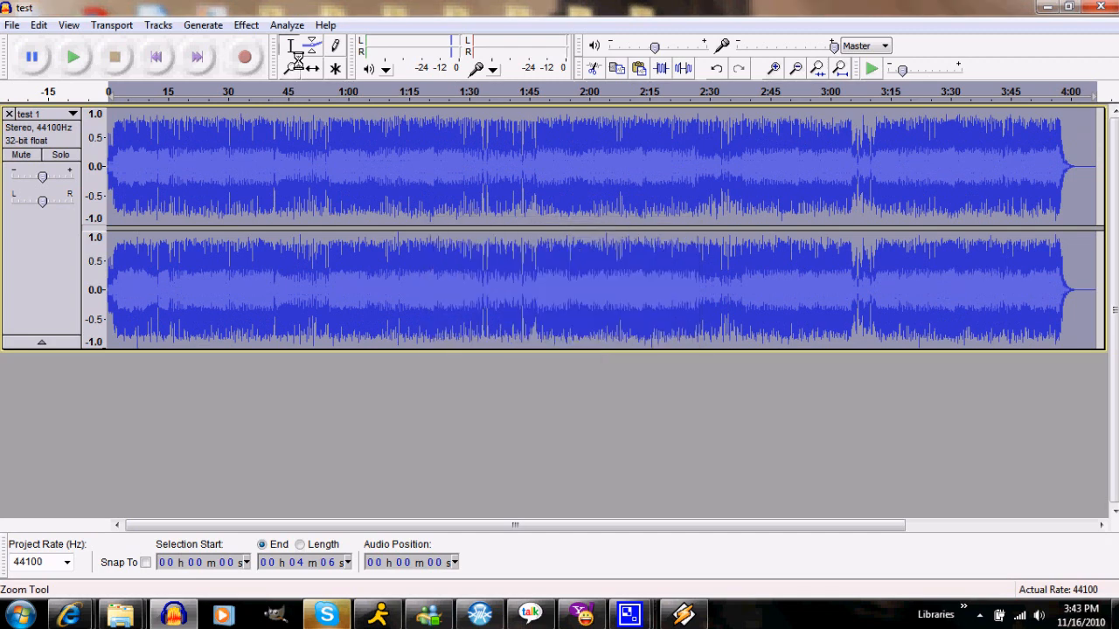
mouse_move(297, 56)
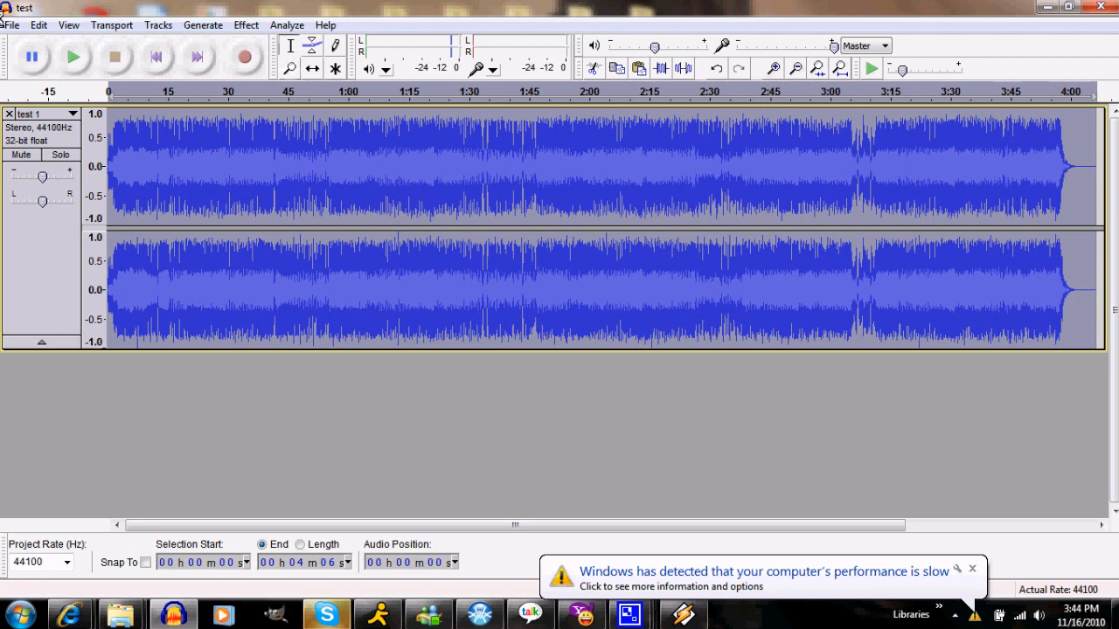
mouse_move(35, 170)
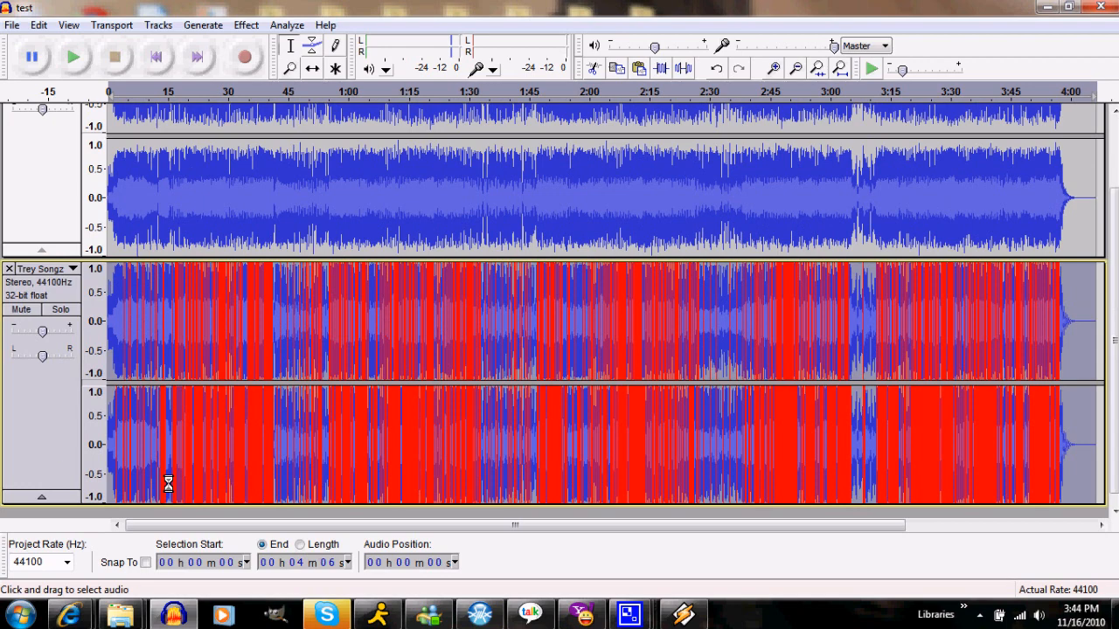
mouse_move(51, 443)
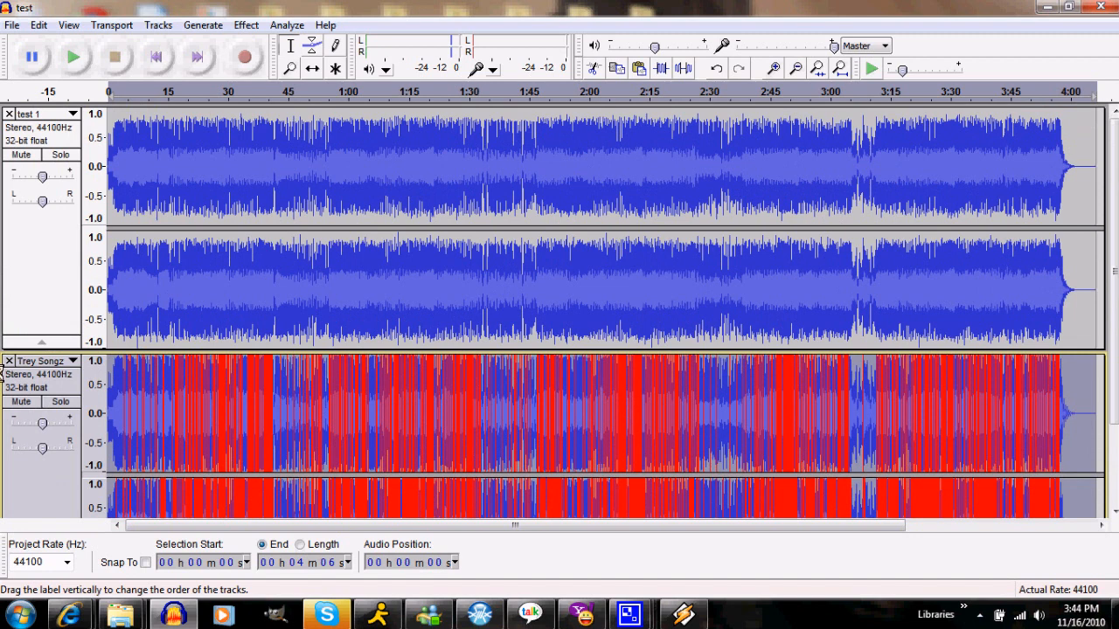
- Delete the clipped original track and start exporting the remaining remix track
click(9, 360)
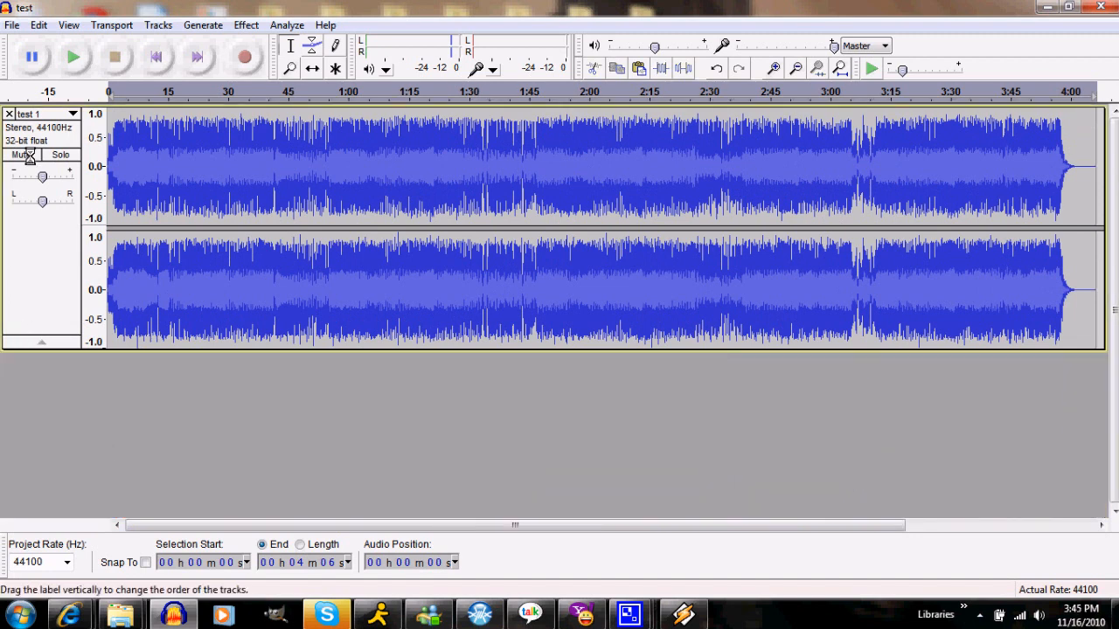
click(12, 24)
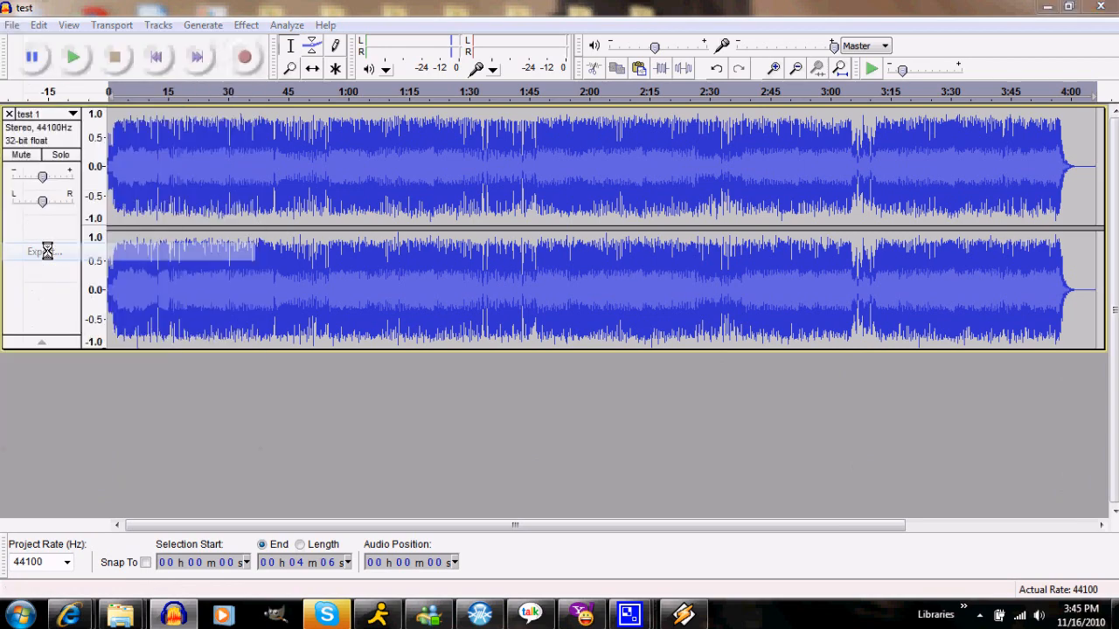
click(359, 335)
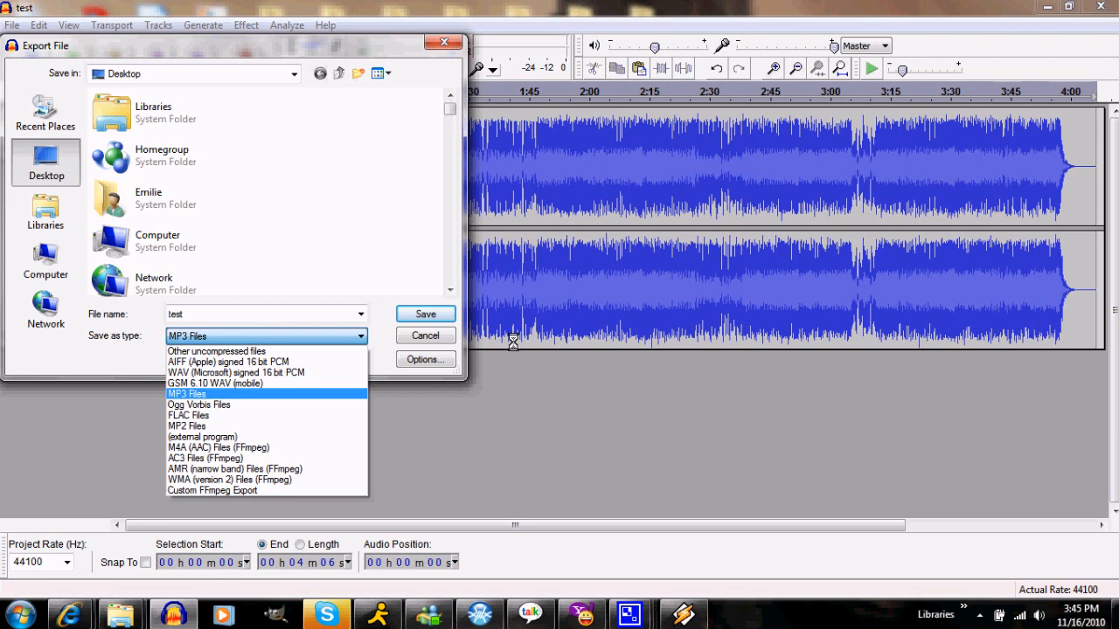
- Set the export format to MP3 at constant 320 kbps stereo quality
click(185, 393)
text(vrbfvjtbgjb)
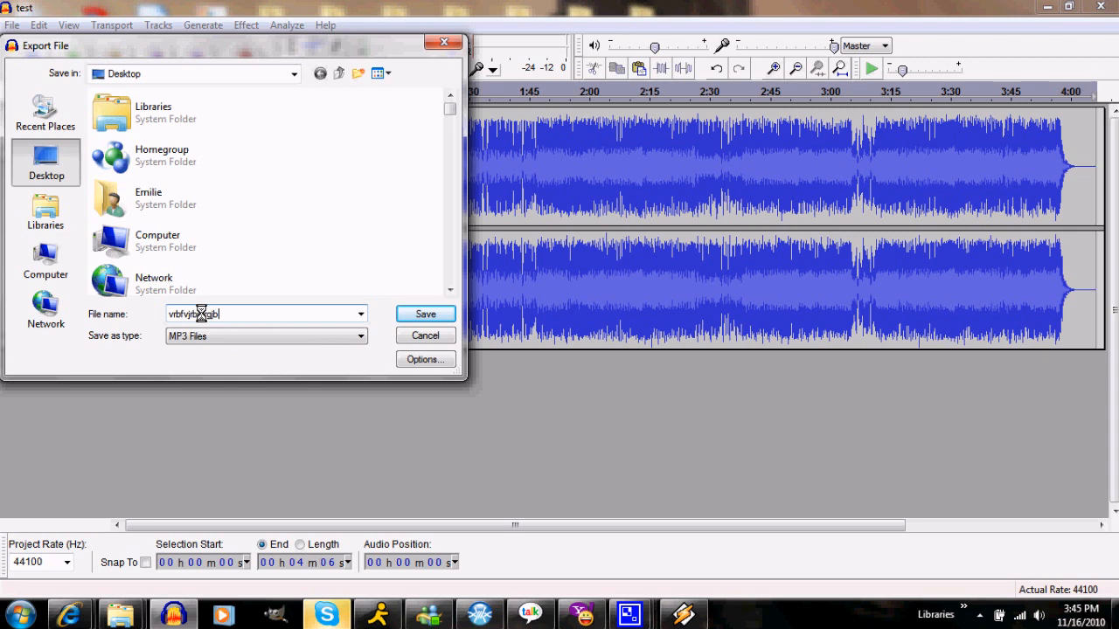
click(426, 360)
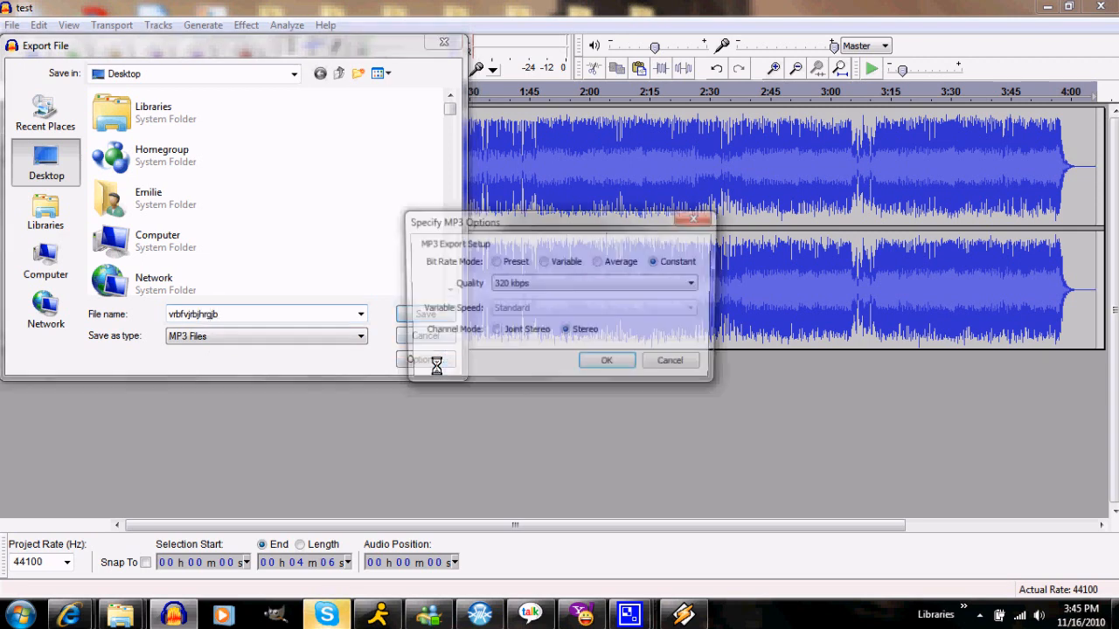
click(424, 360)
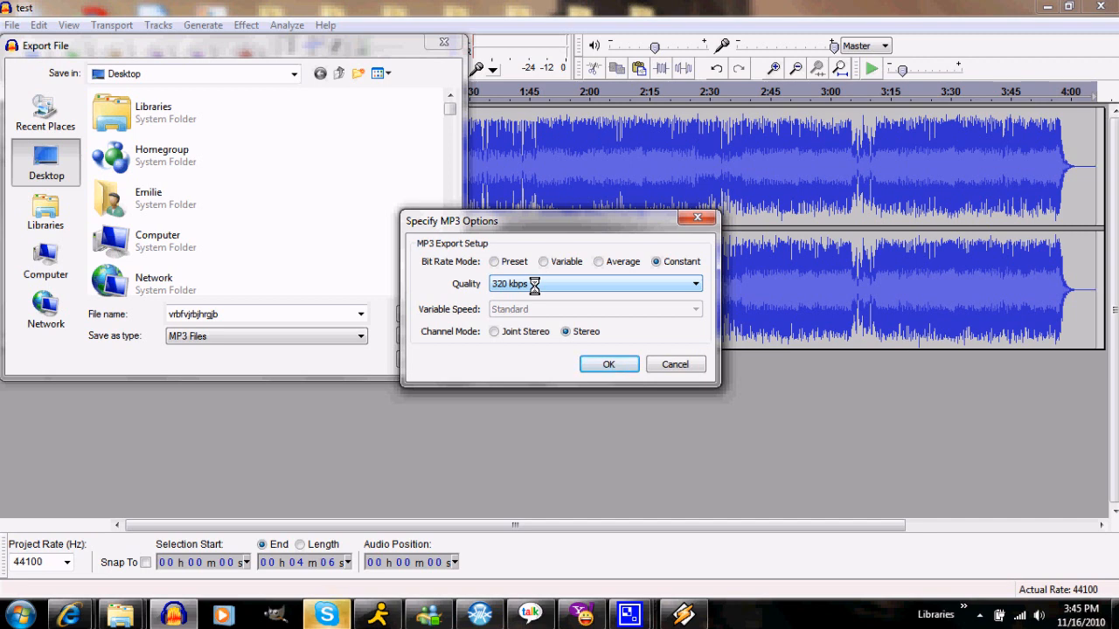
click(608, 364)
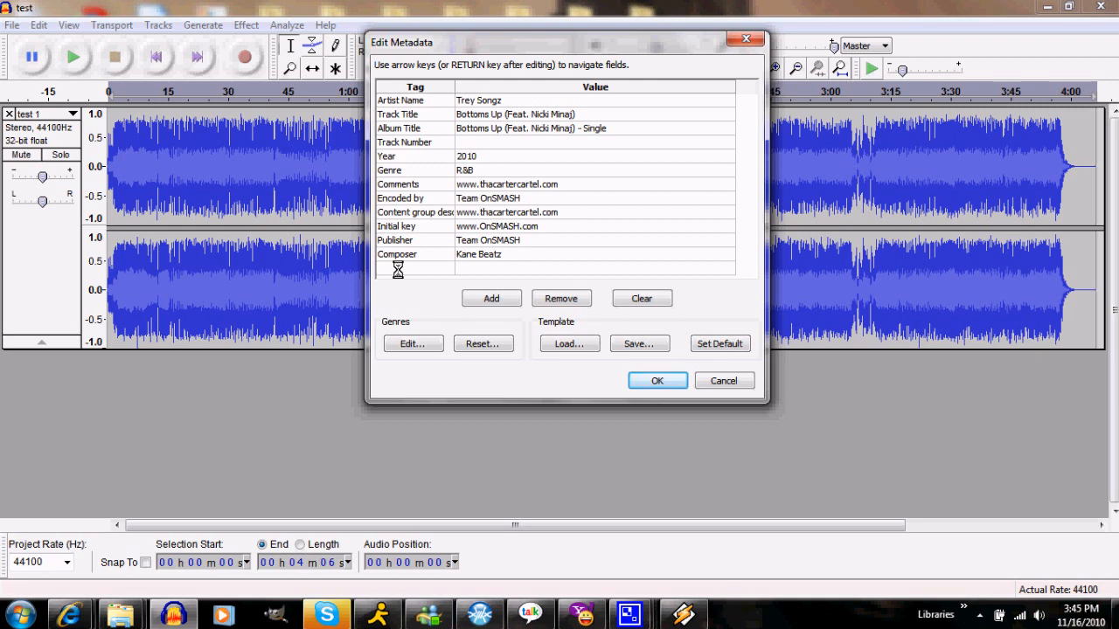
- Add a tag row with the text 'Rem' and confirm the metadata to finish the MP3 export
text(Remastered By)
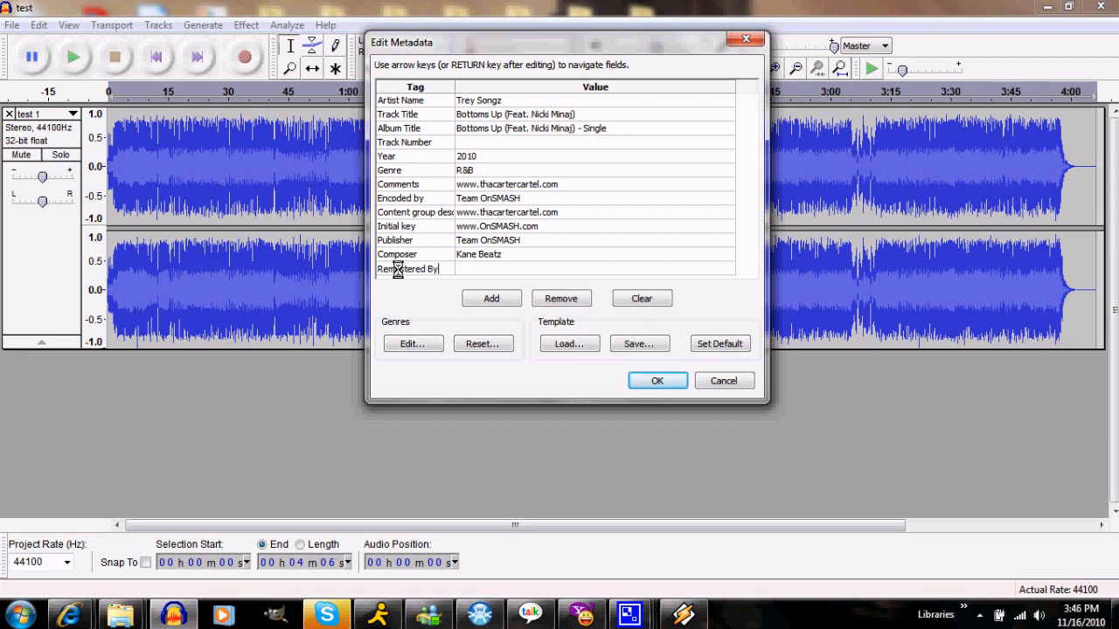
click(561, 297)
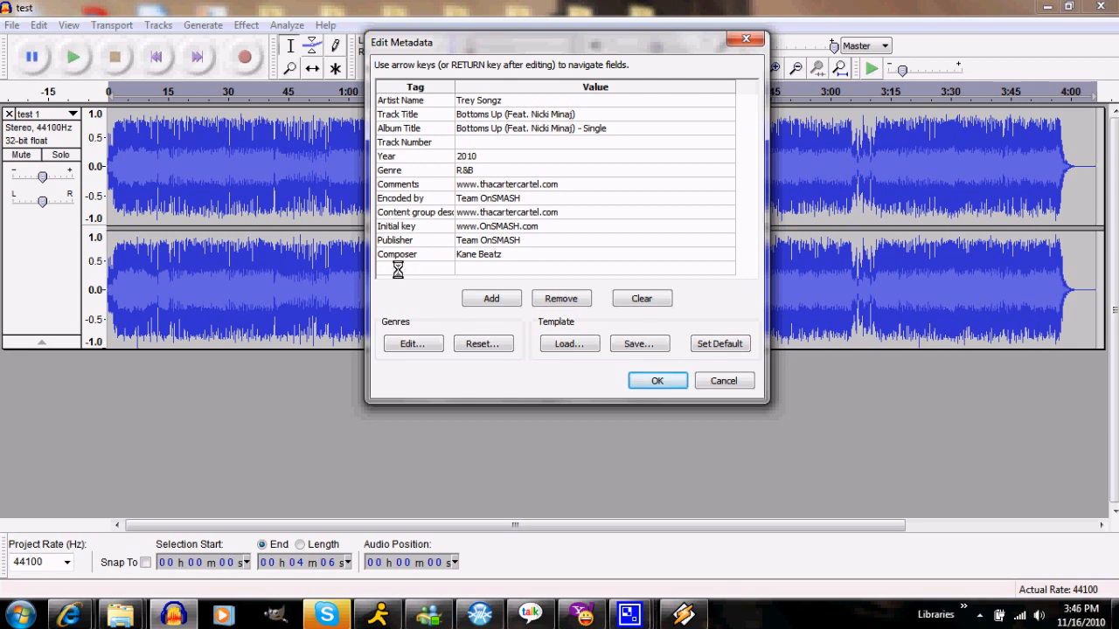
click(658, 381)
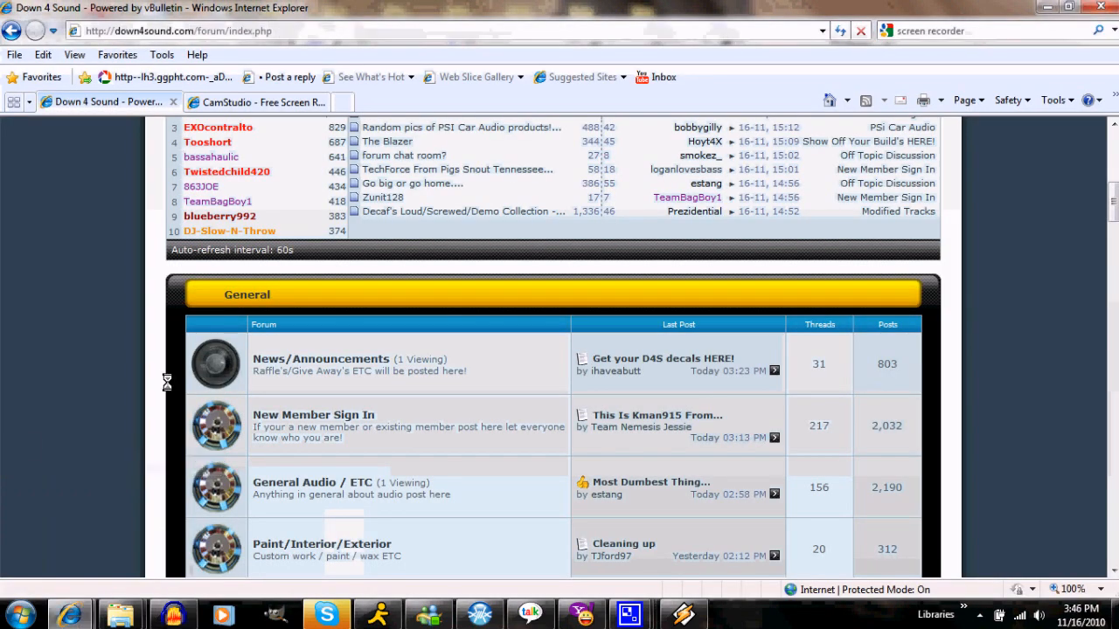
- Scroll up and down through the Down4Sound forum index of discussion sections
scroll(up, 3)
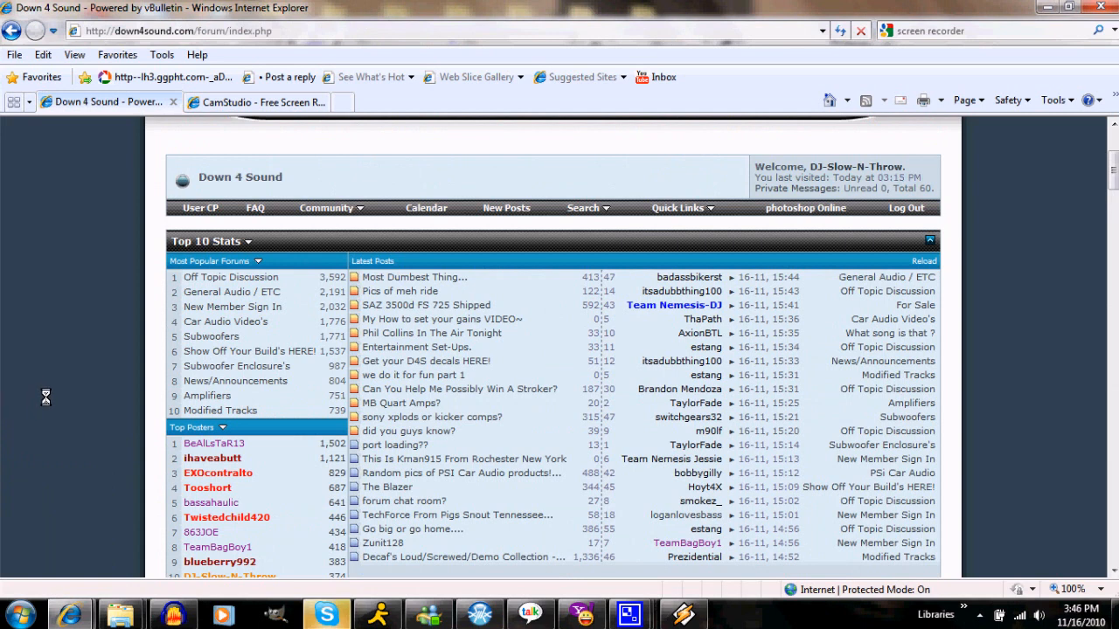
mouse_move(321, 381)
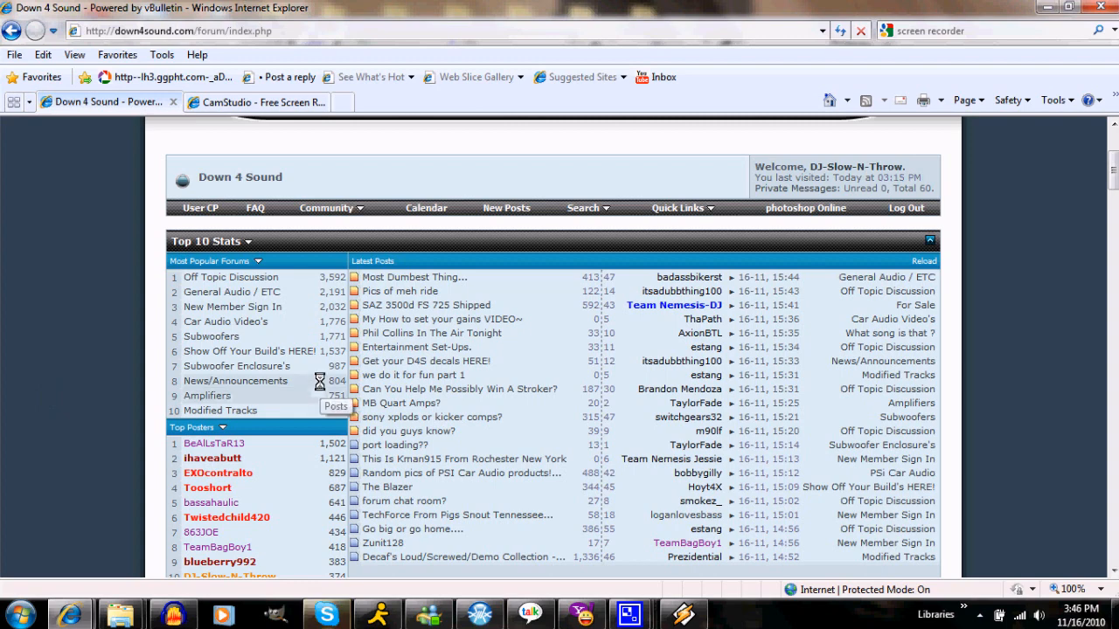
scroll(down, 3)
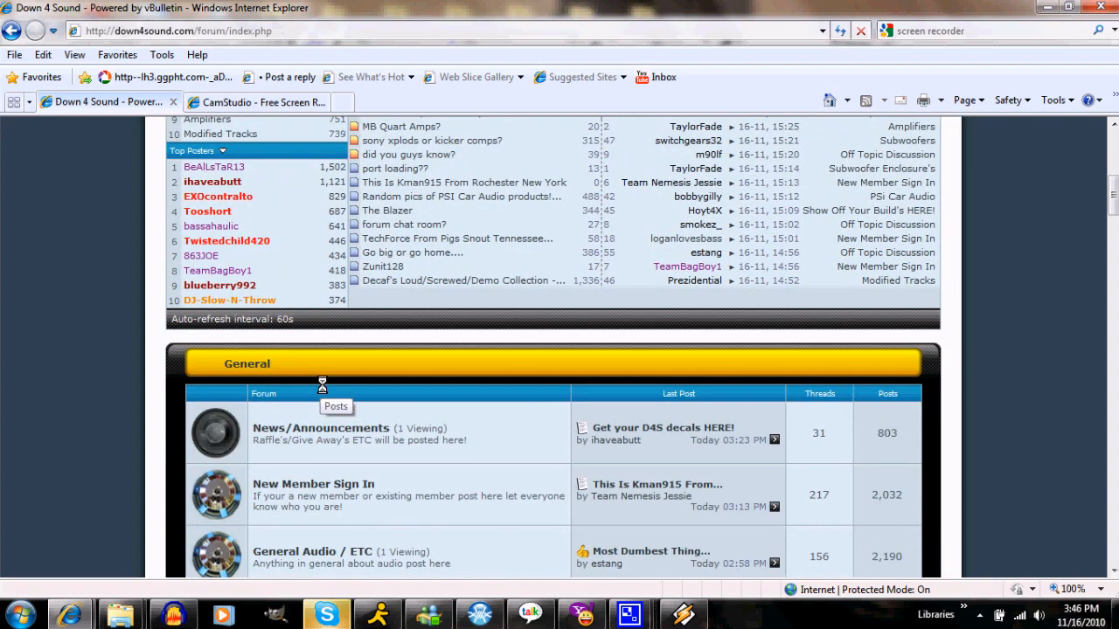
scroll(down, 3)
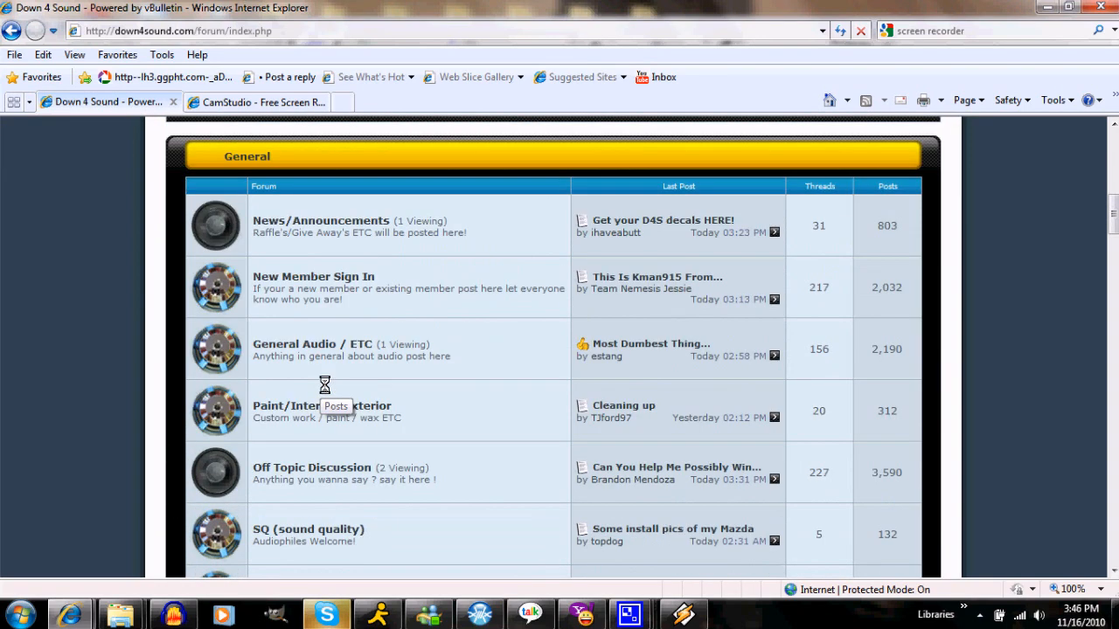
scroll(down, 3)
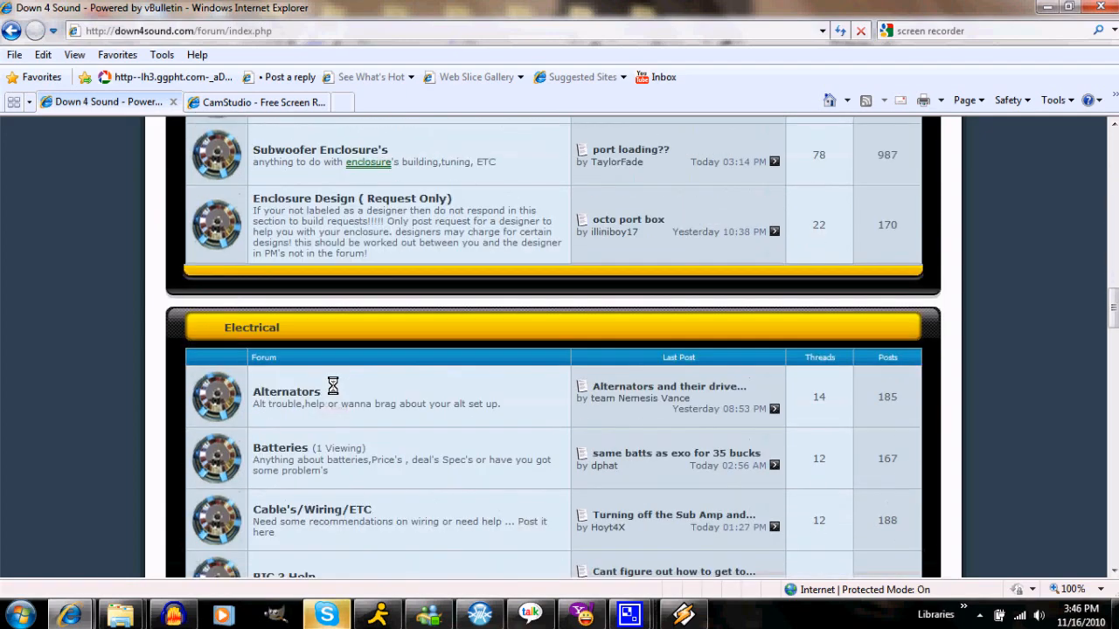
scroll(up, 3)
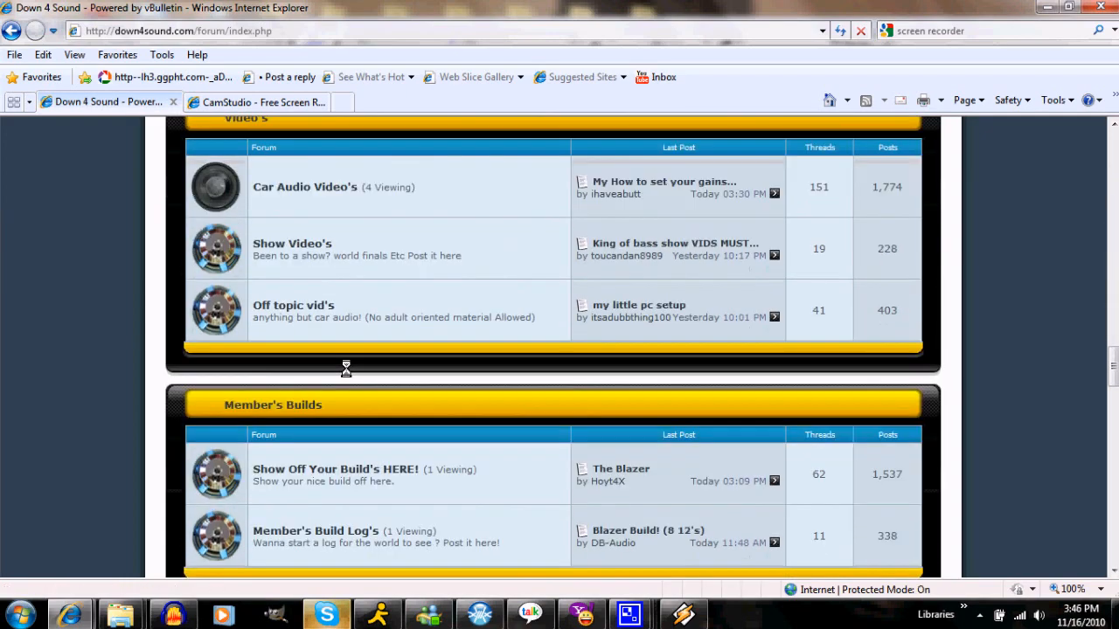
scroll(down, 3)
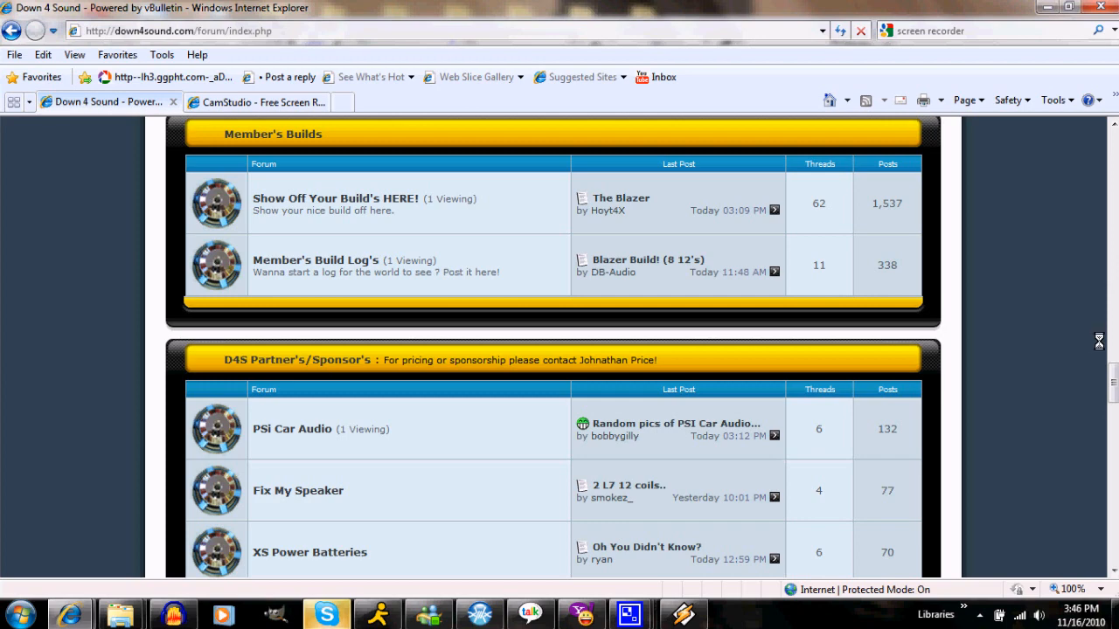
scroll(up, 3)
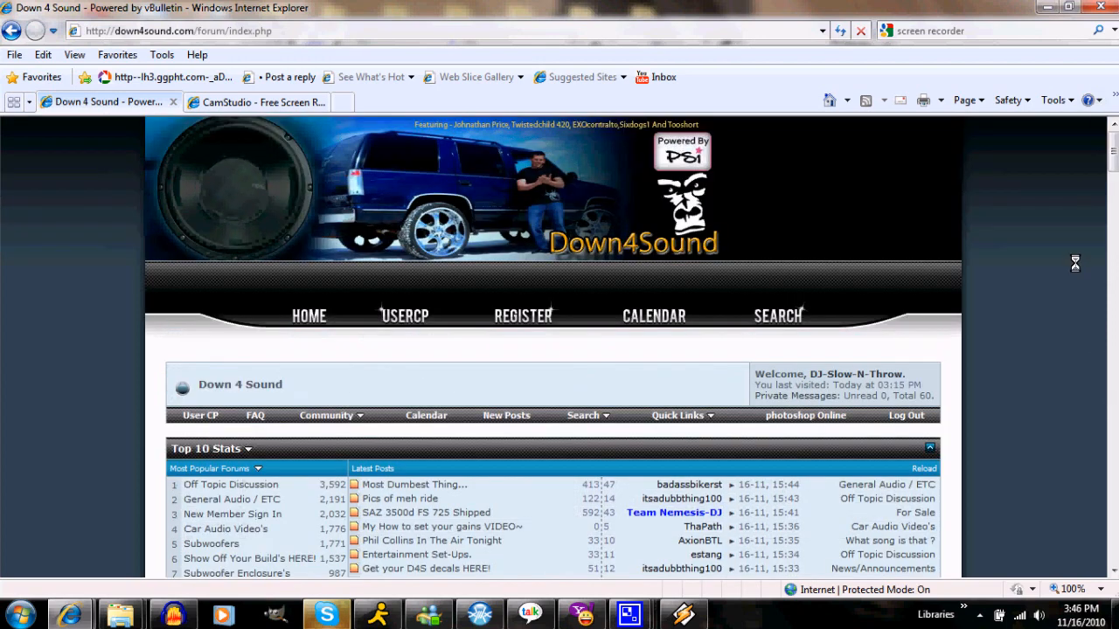
scroll(down, 3)
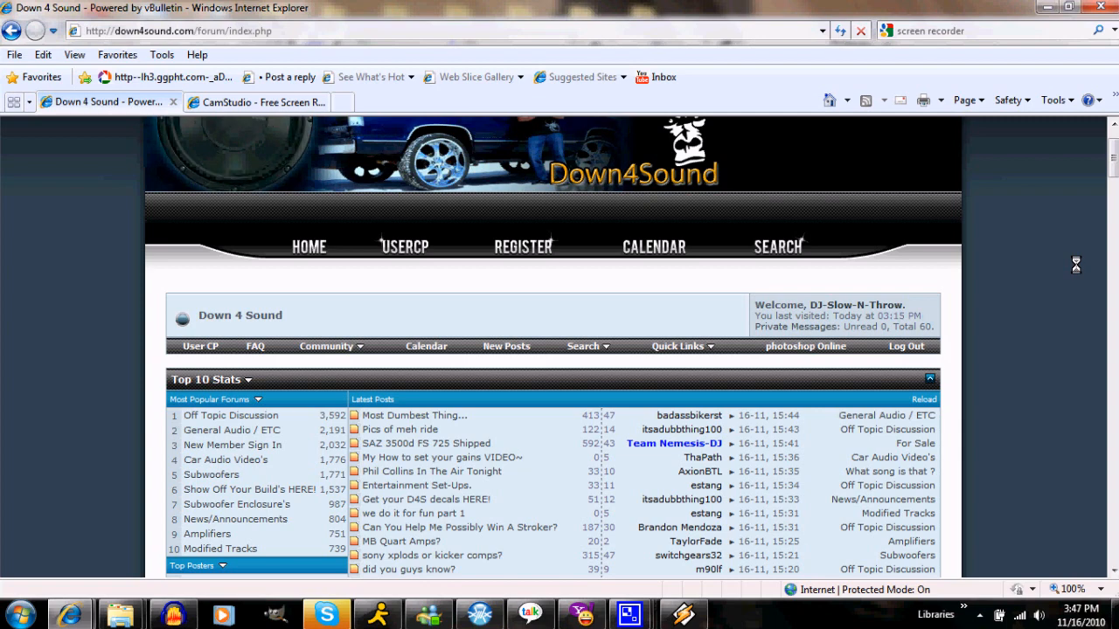
scroll(down, 3)
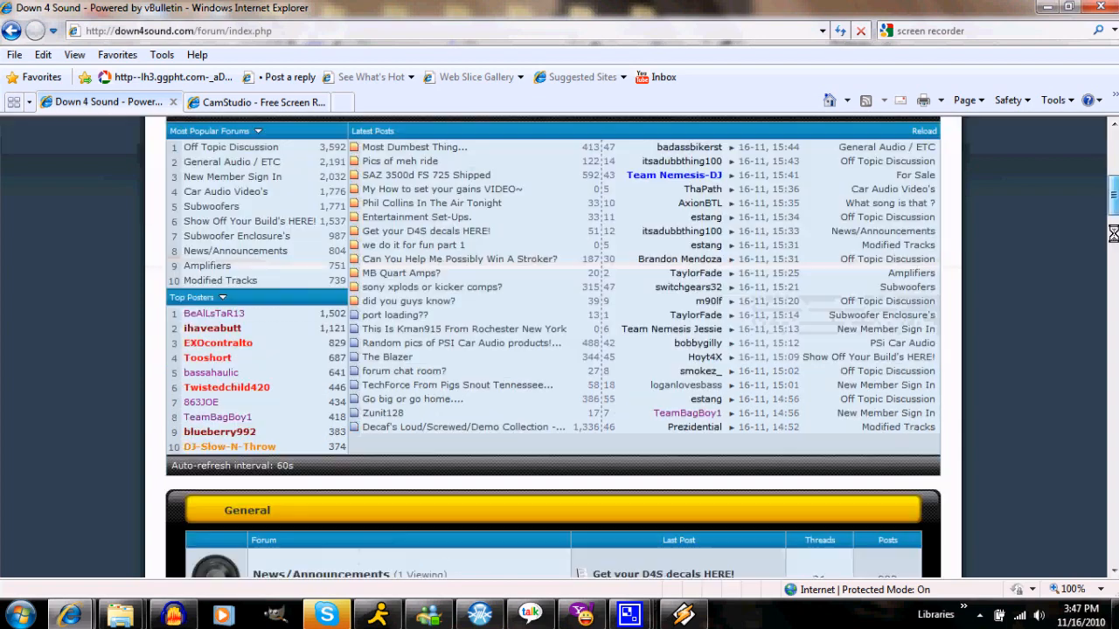
scroll(down, 3)
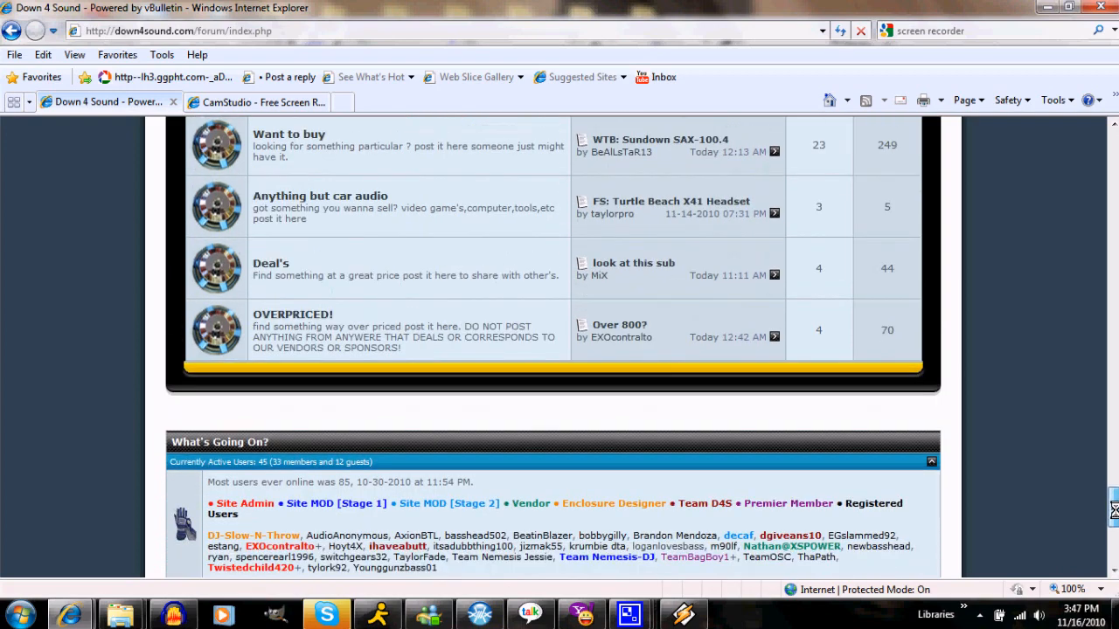
scroll(down, 3)
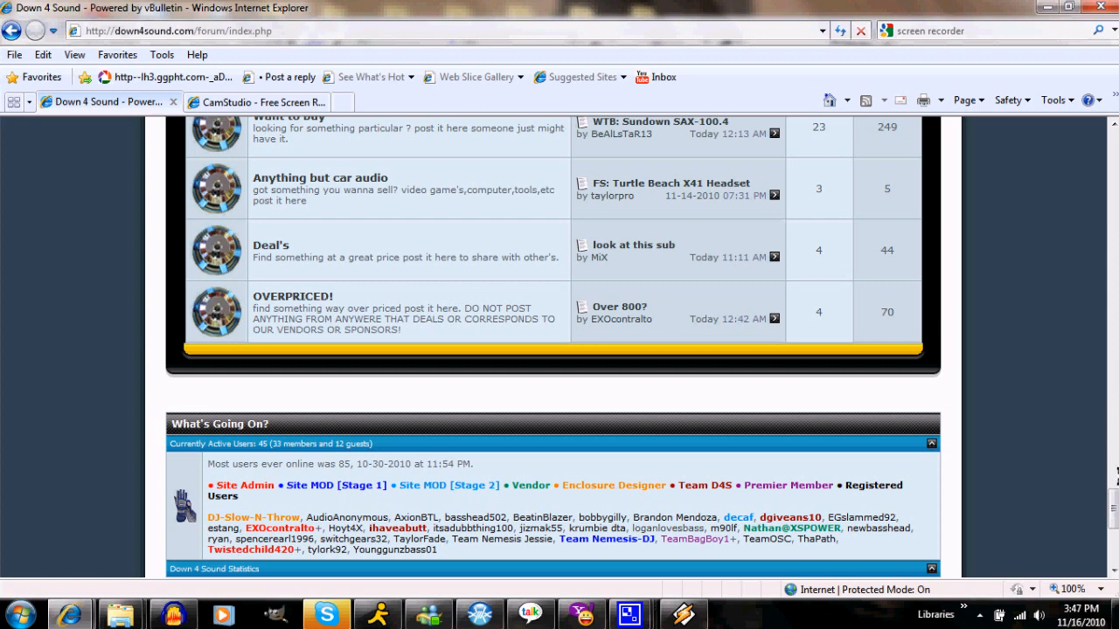
scroll(up, 3)
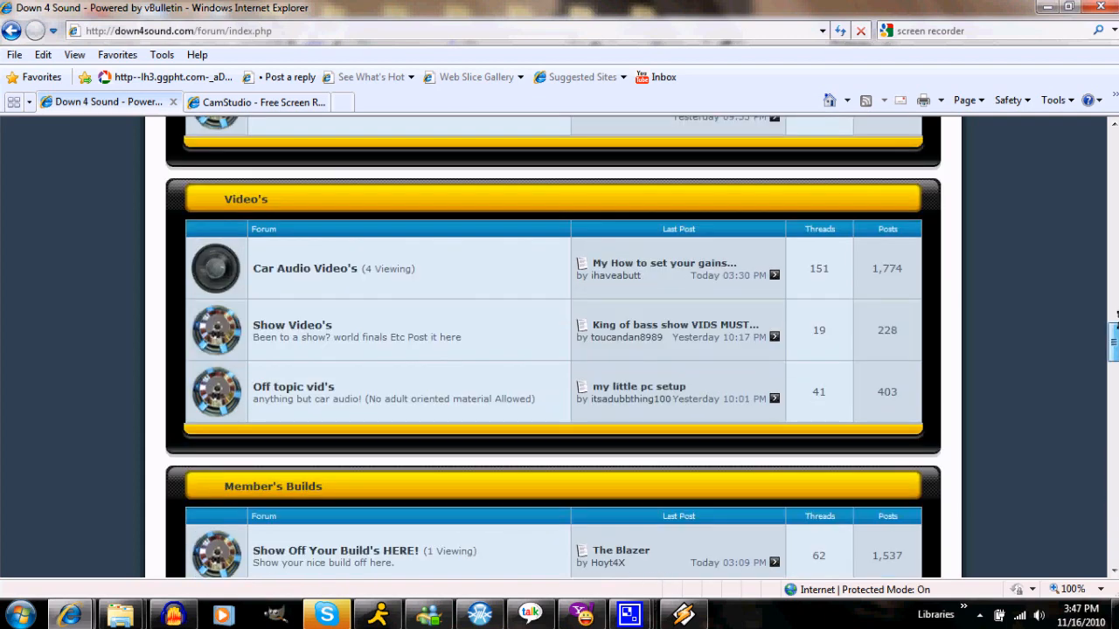
scroll(up, 3)
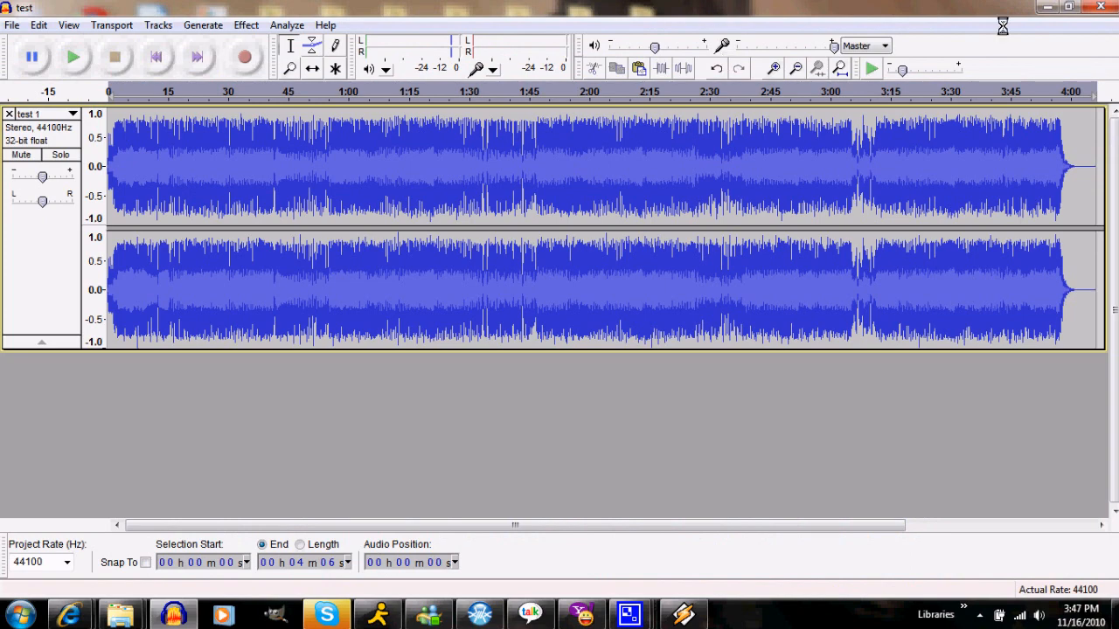
click(1067, 7)
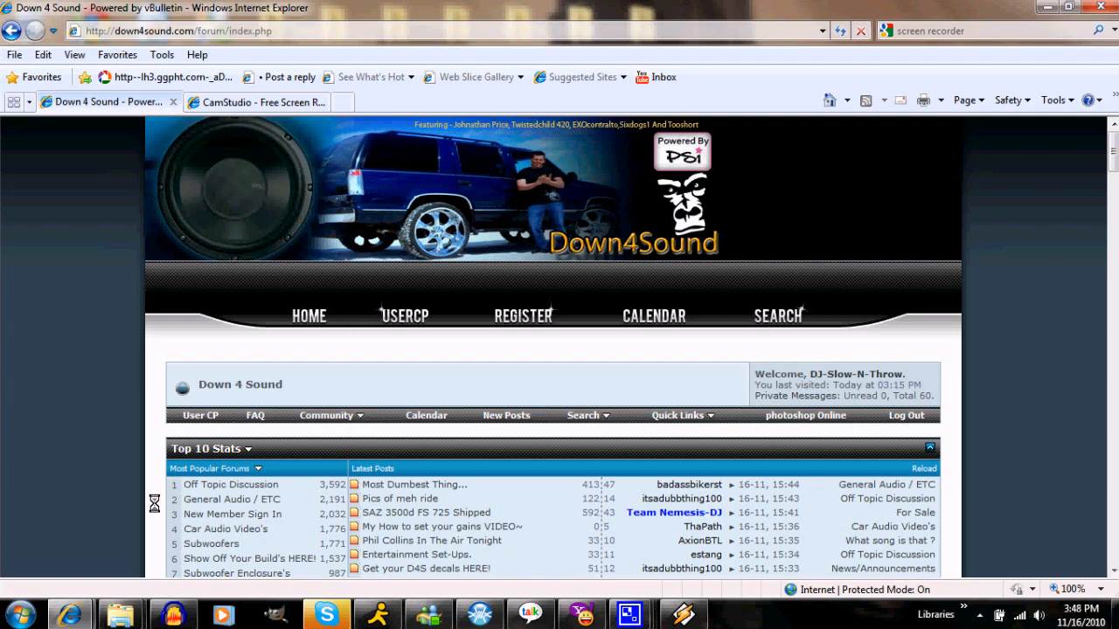
- Scroll down the refreshed Down4Sound page, then minimize Internet Explorer to show the desktop
scroll(down, 3)
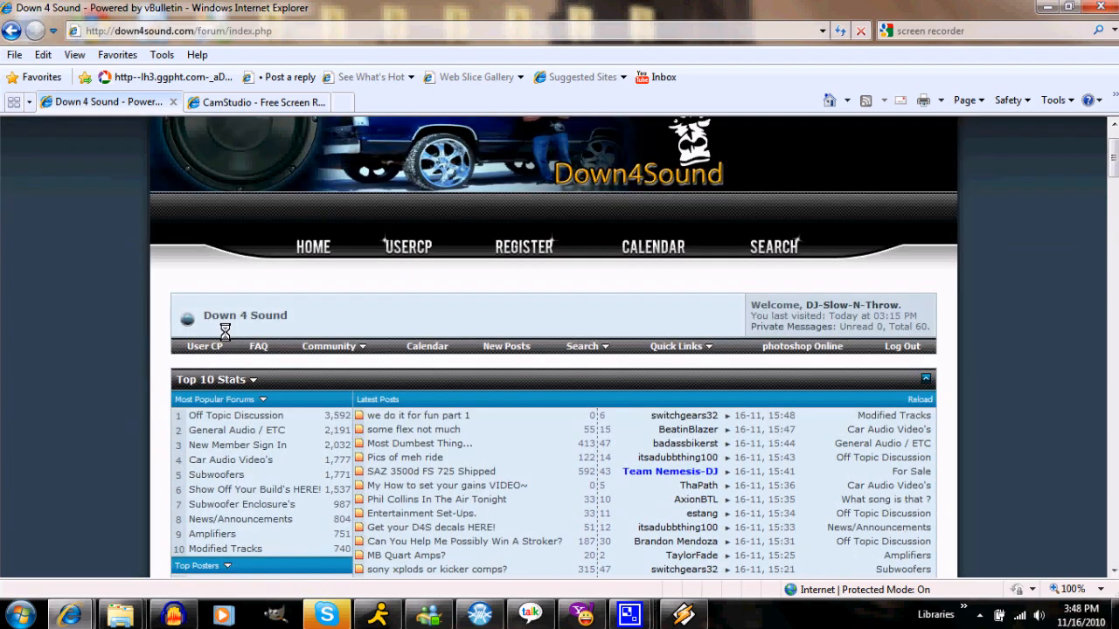
scroll(down, 3)
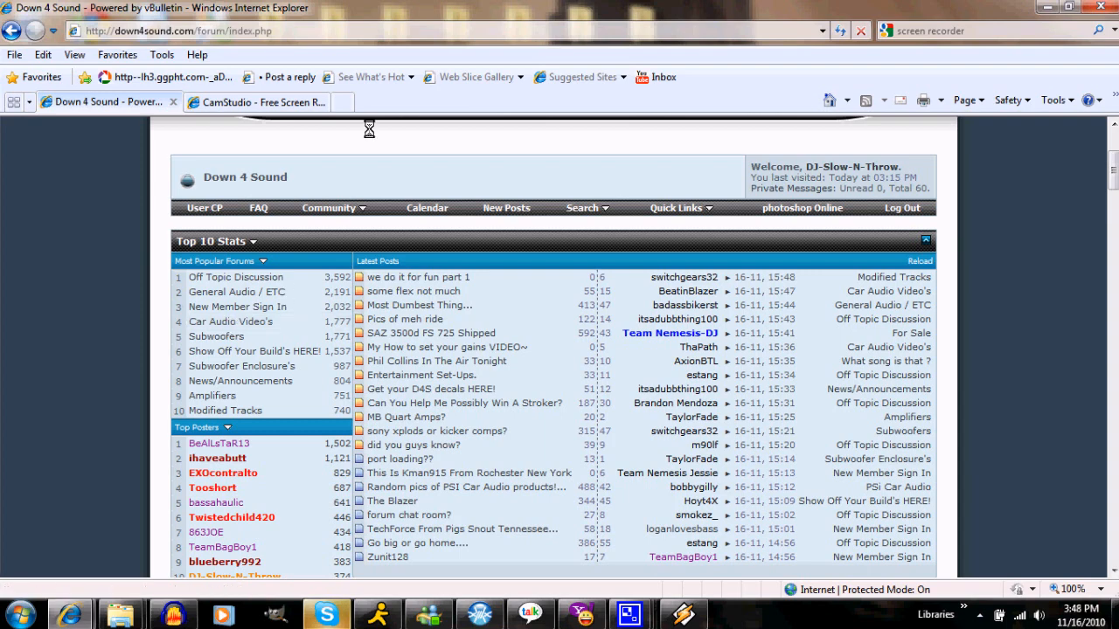
click(248, 101)
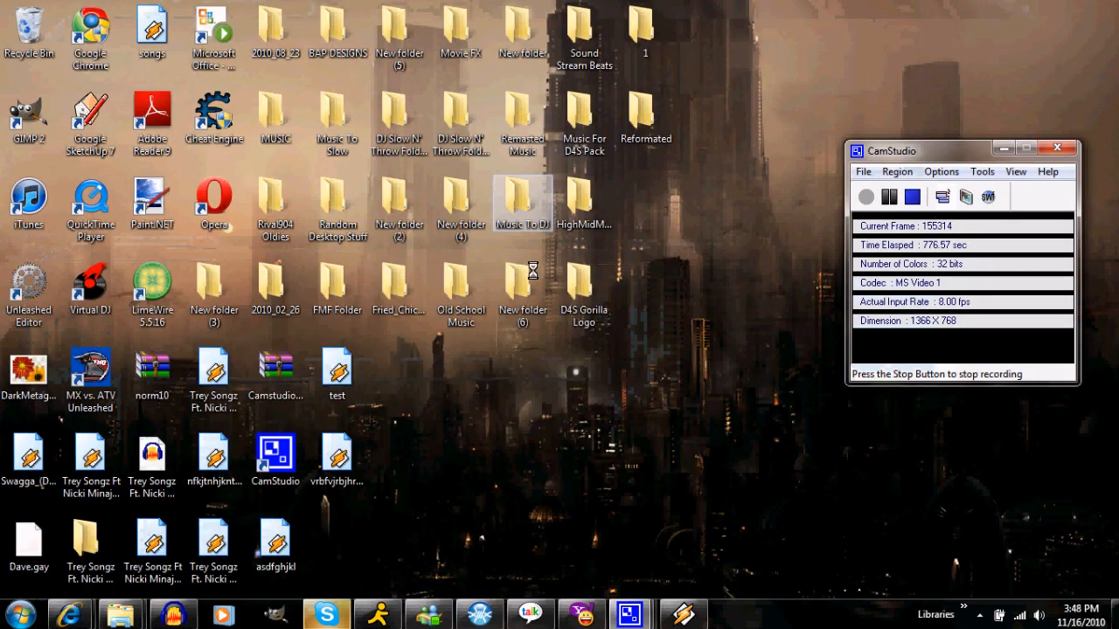
mouse_move(507, 437)
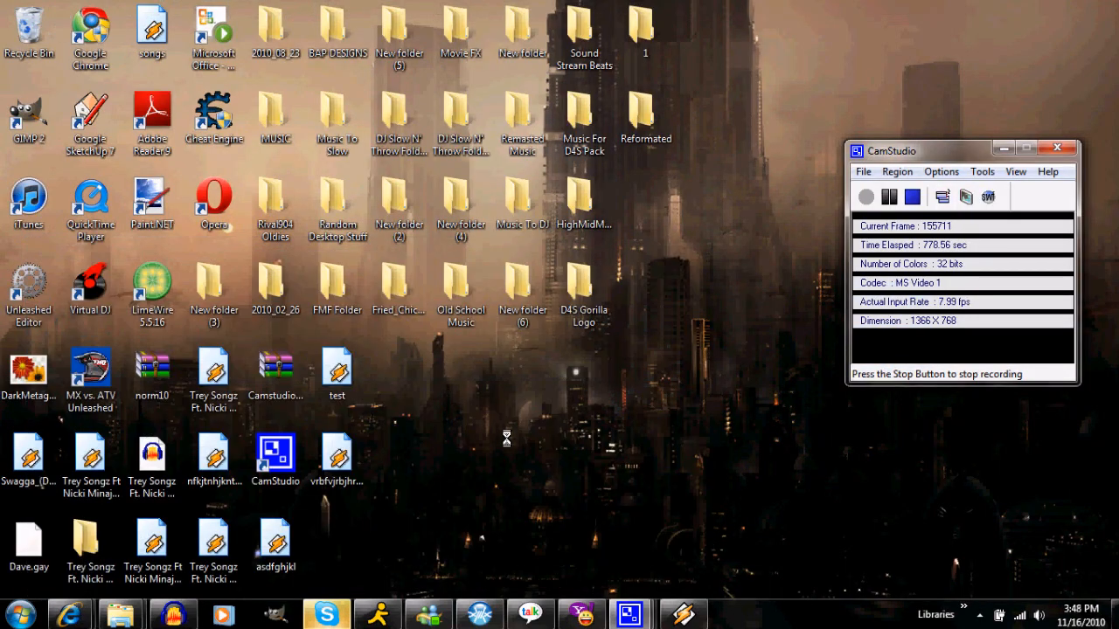